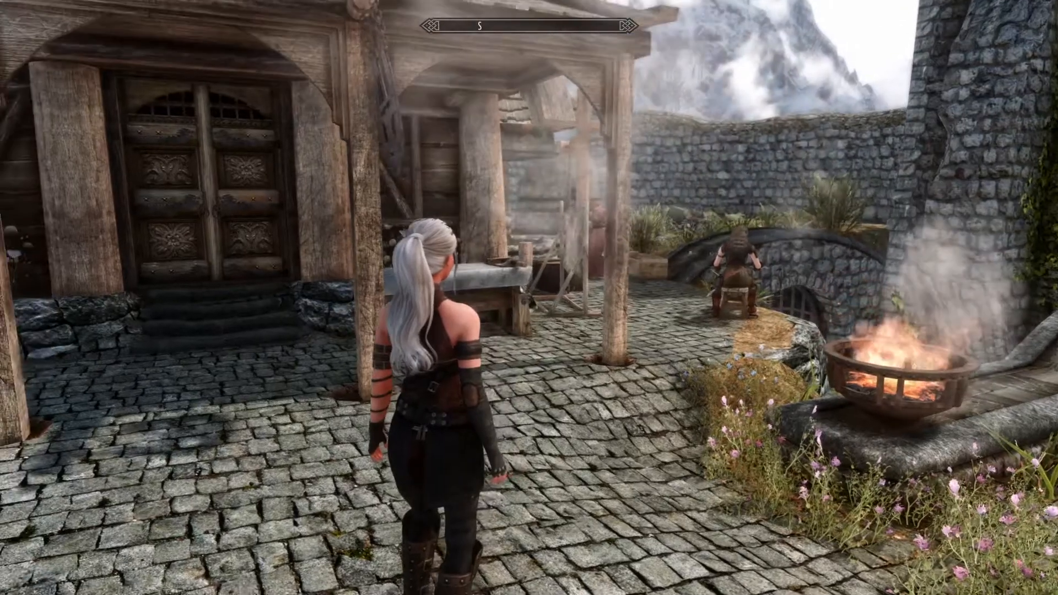
# Bring up Skyrim's System menu from gameplay in the courtyard.
pyautogui.press('w')
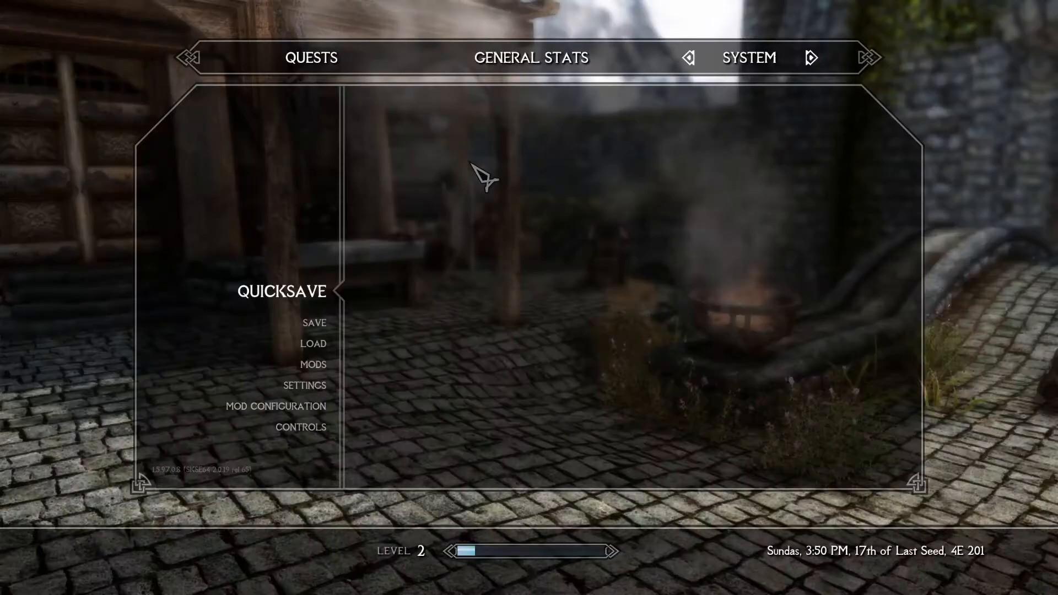
# Load Samantha.esp in Creation Kit as the active plugin via the Data dialog.
pyautogui.click(314, 323)
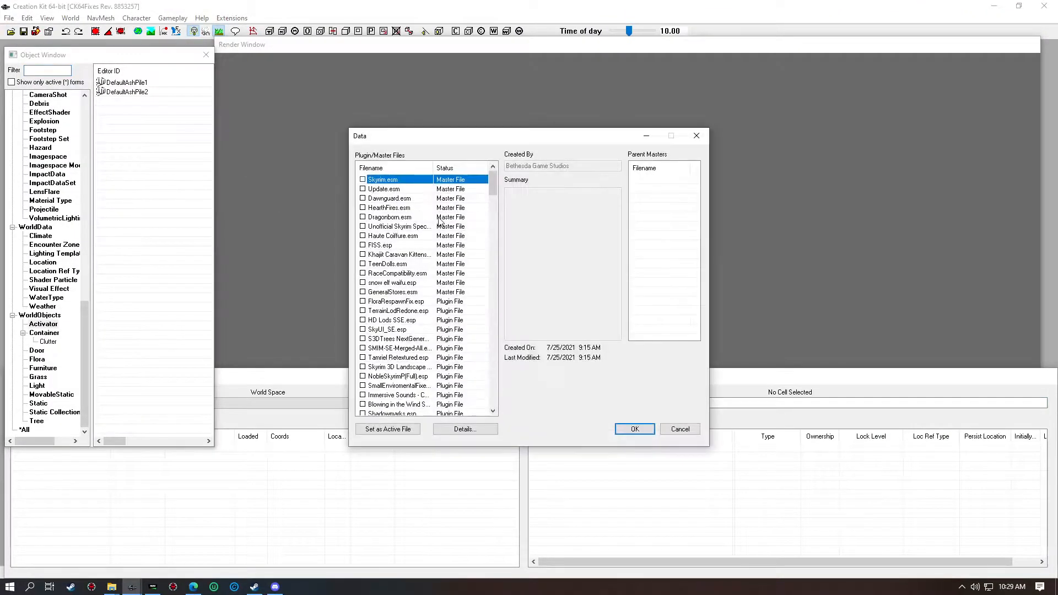
pyautogui.scroll(-3)
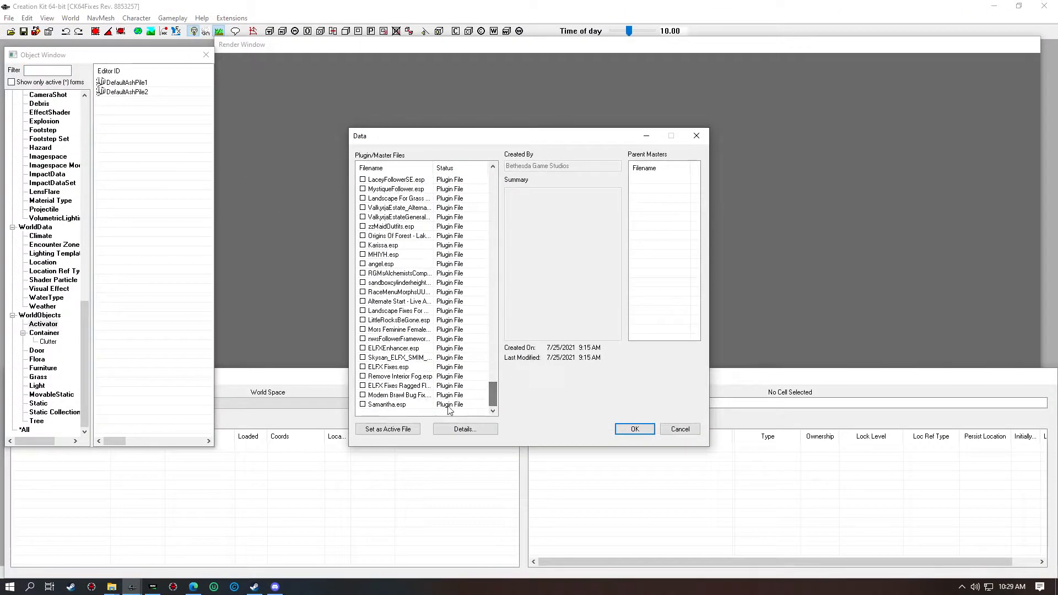
pyautogui.click(386, 403)
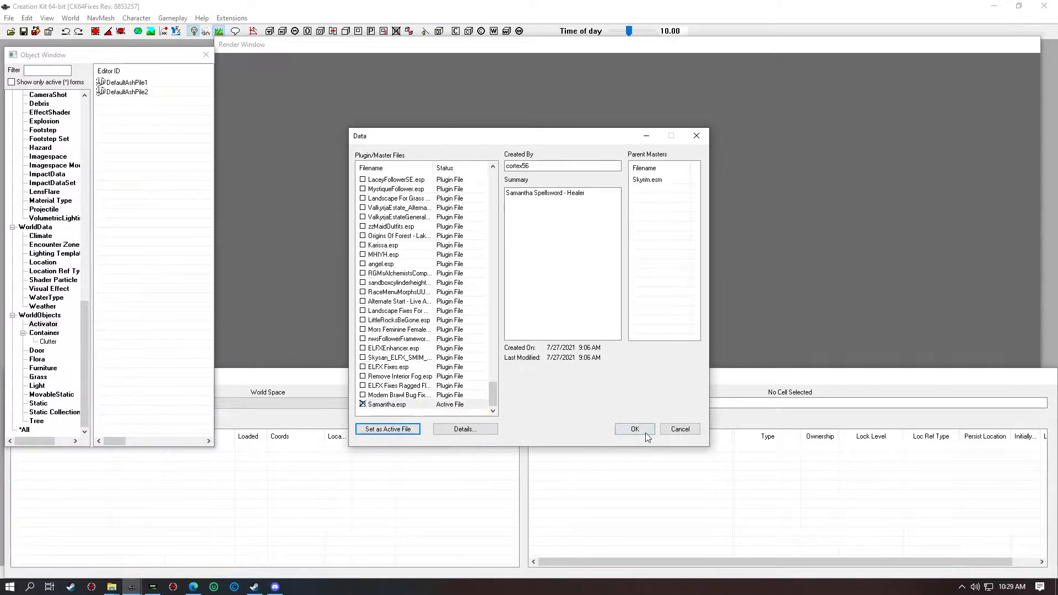
pyautogui.click(635, 429)
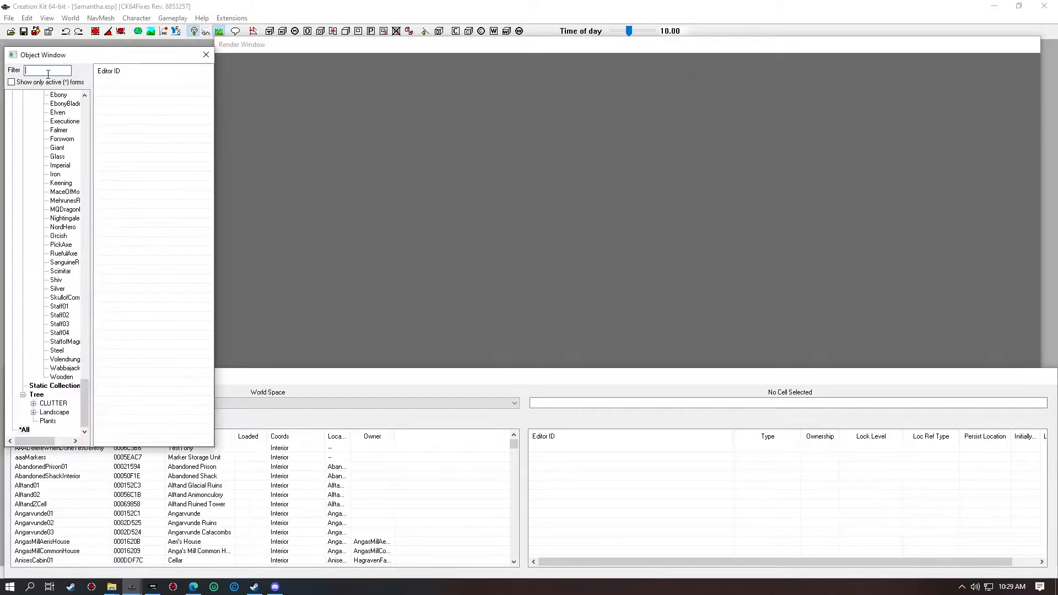
# Filter for 'samantha', edit the aaSamanthaFollower actor and enable the head preview.
pyautogui.write('samantha')
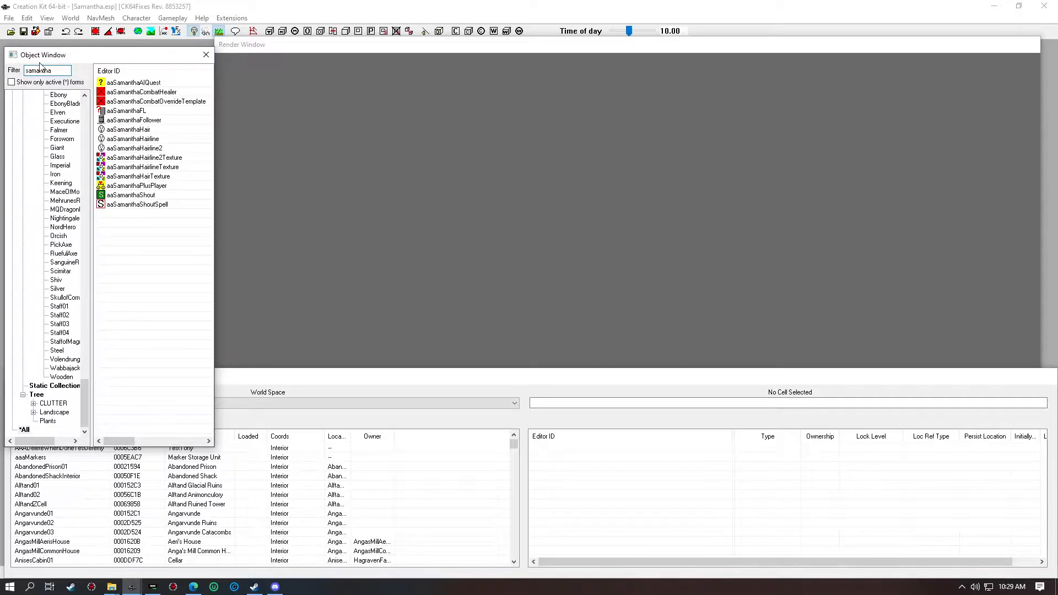
pyautogui.rightClick(134, 119)
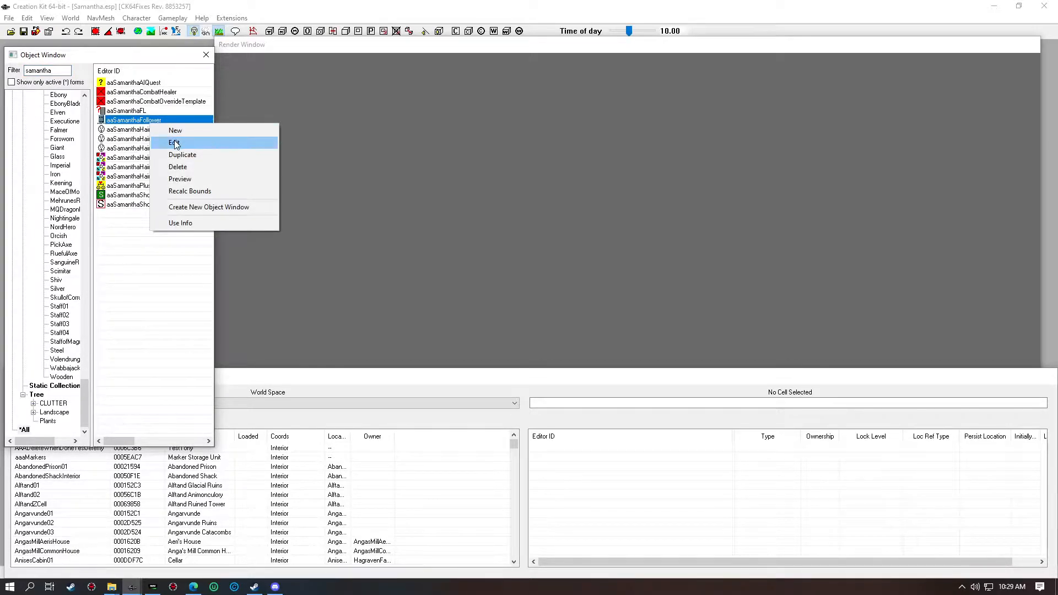
pyautogui.click(174, 143)
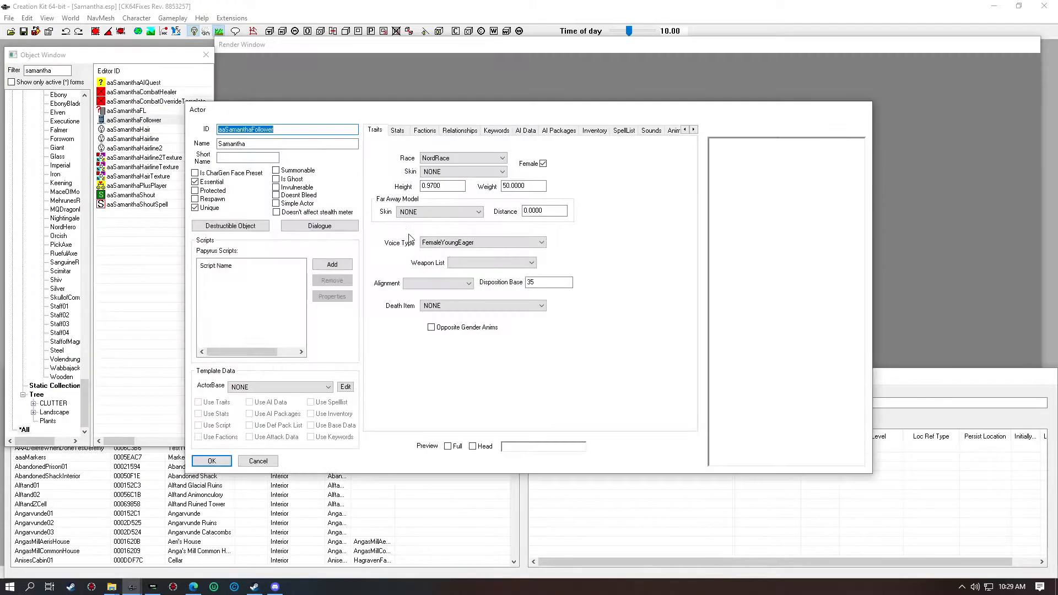
pyautogui.click(472, 446)
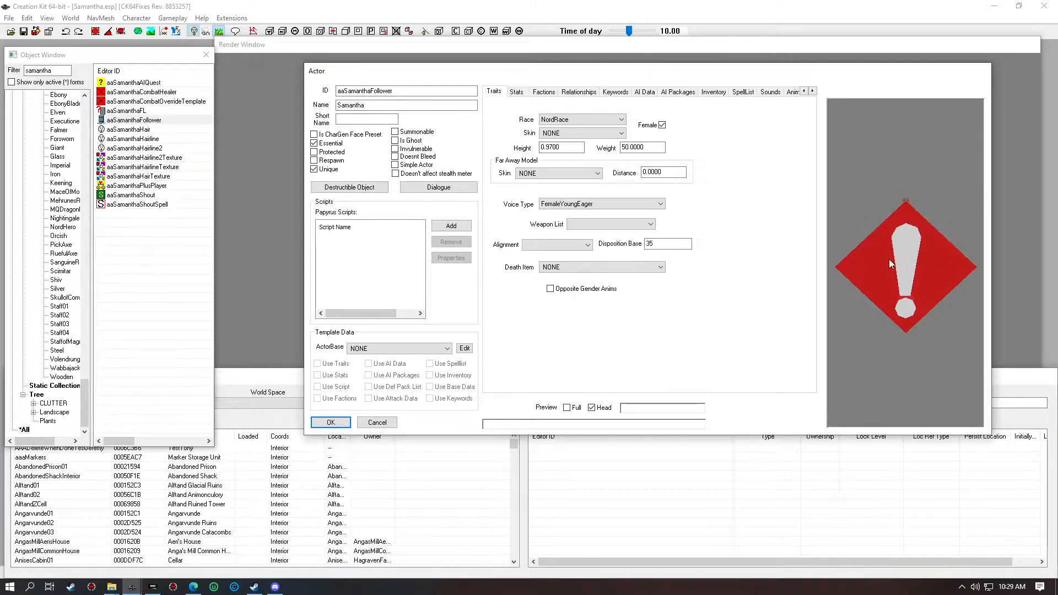
pyautogui.moveTo(886, 271)
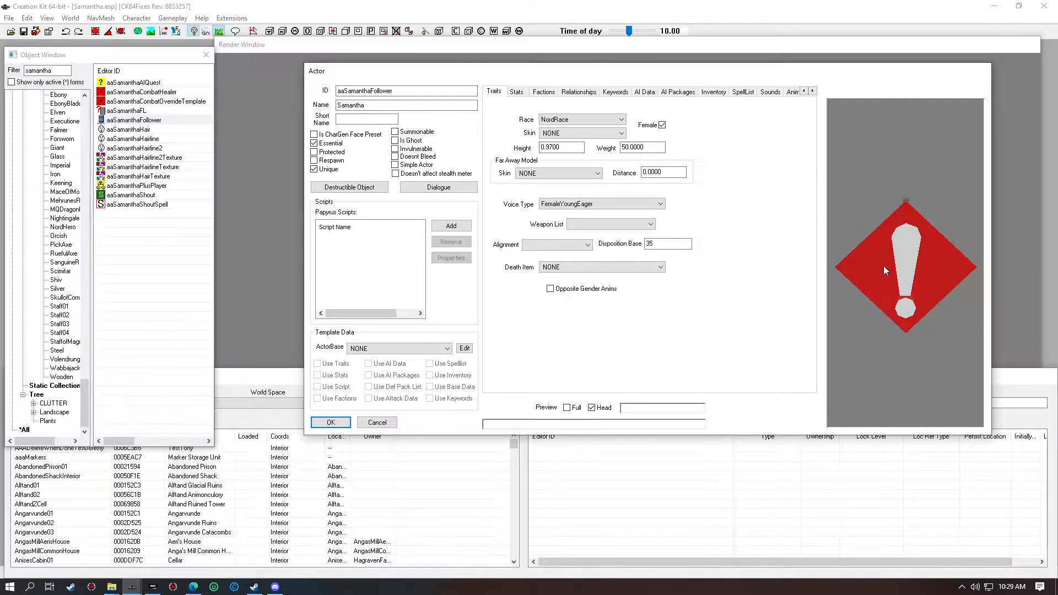
pyautogui.moveTo(919, 306)
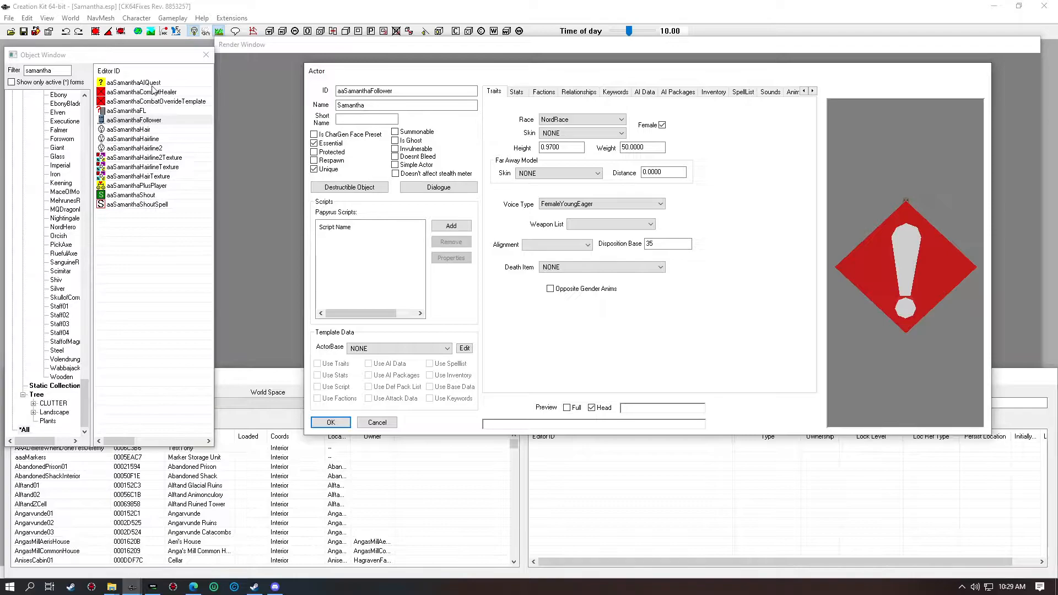
pyautogui.moveTo(167, 149)
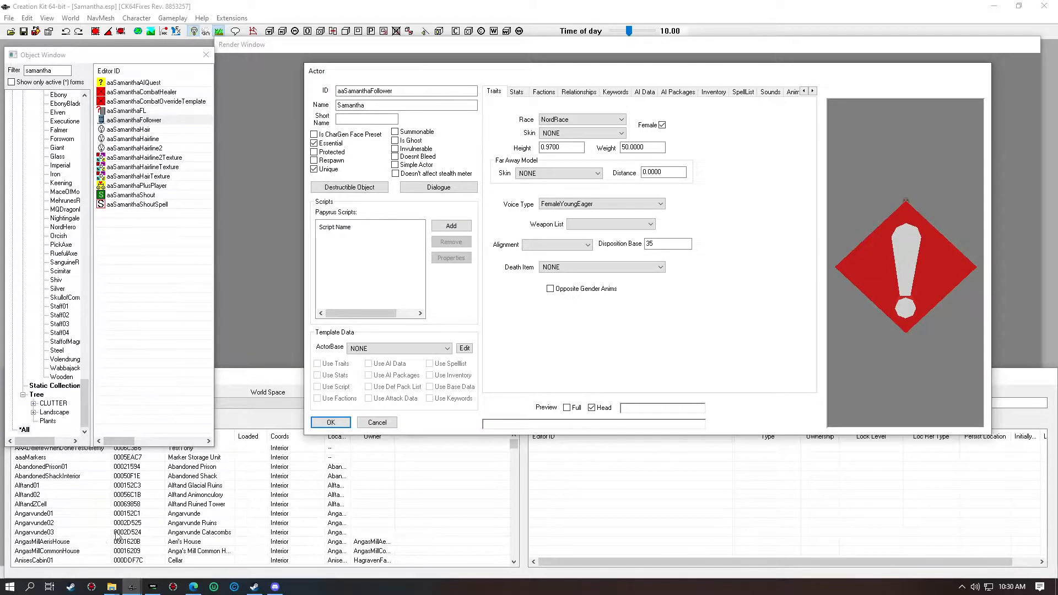
pyautogui.moveTo(132, 586)
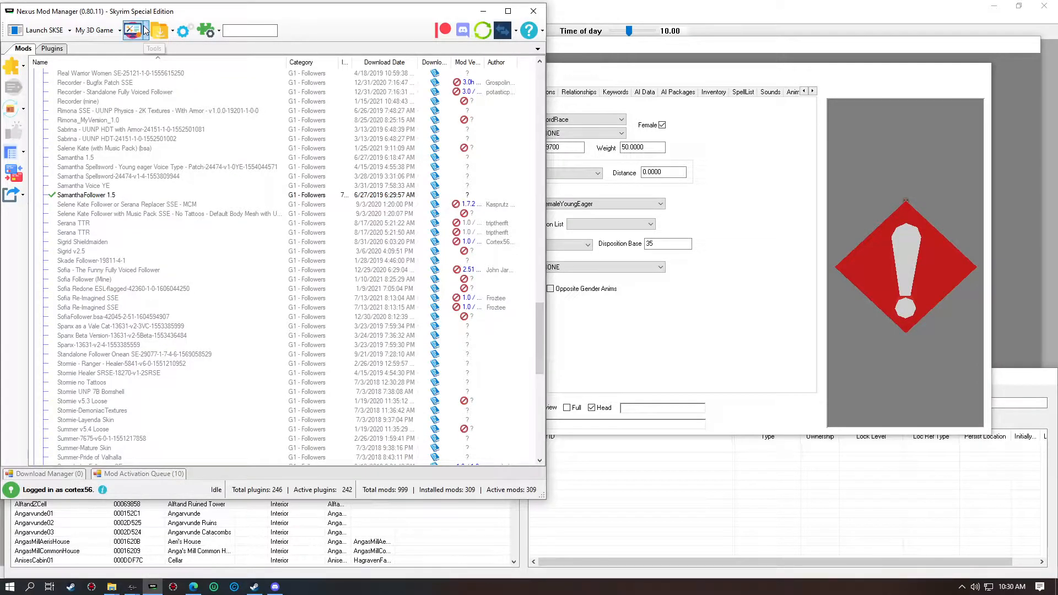
# Open the Skyrim Special Edition game folder from Nexus Mod Manager.
pyautogui.click(159, 30)
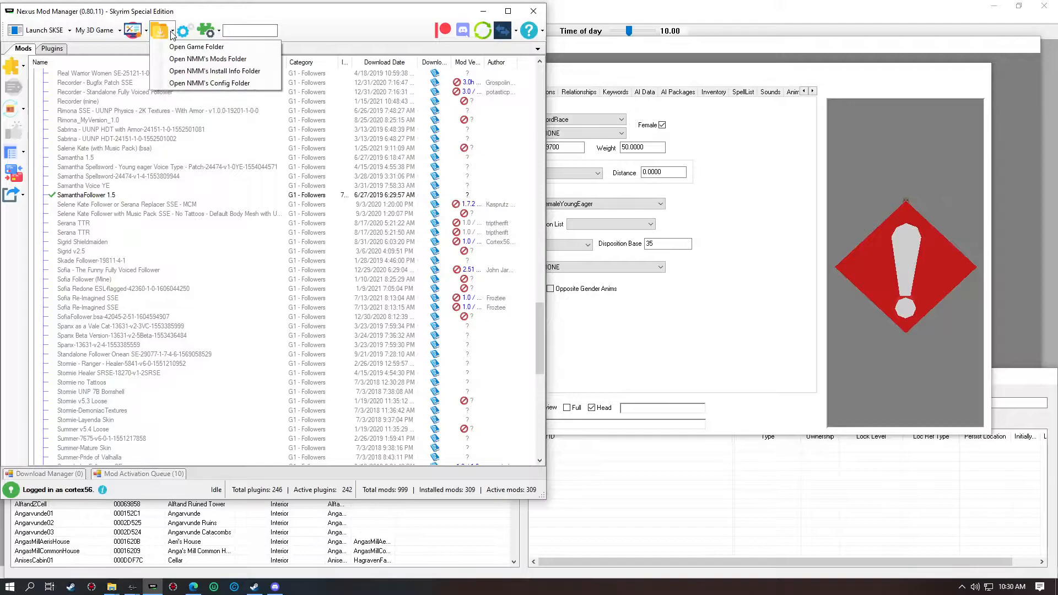
pyautogui.moveTo(183, 46)
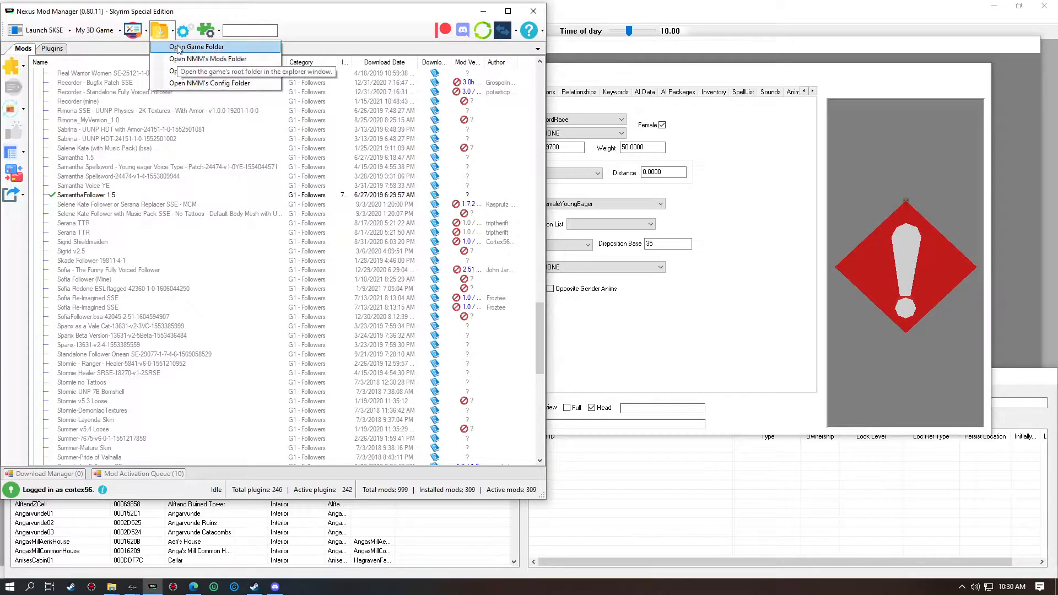
pyautogui.click(192, 46)
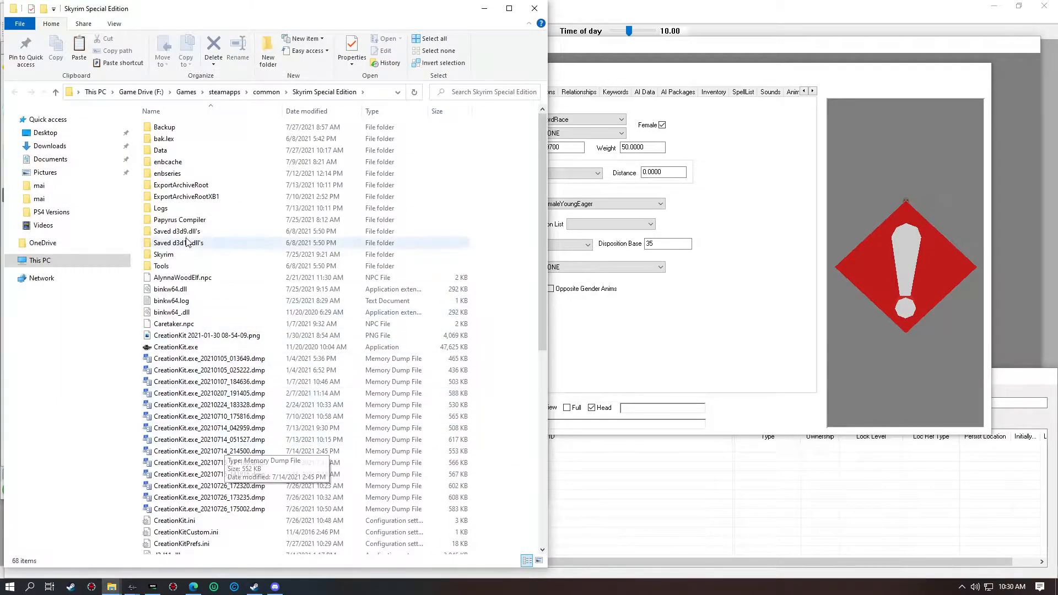
# Delete Samantha.bsa from the game's Data folder, keeping Samantha.esp.
pyautogui.doubleClick(165, 150)
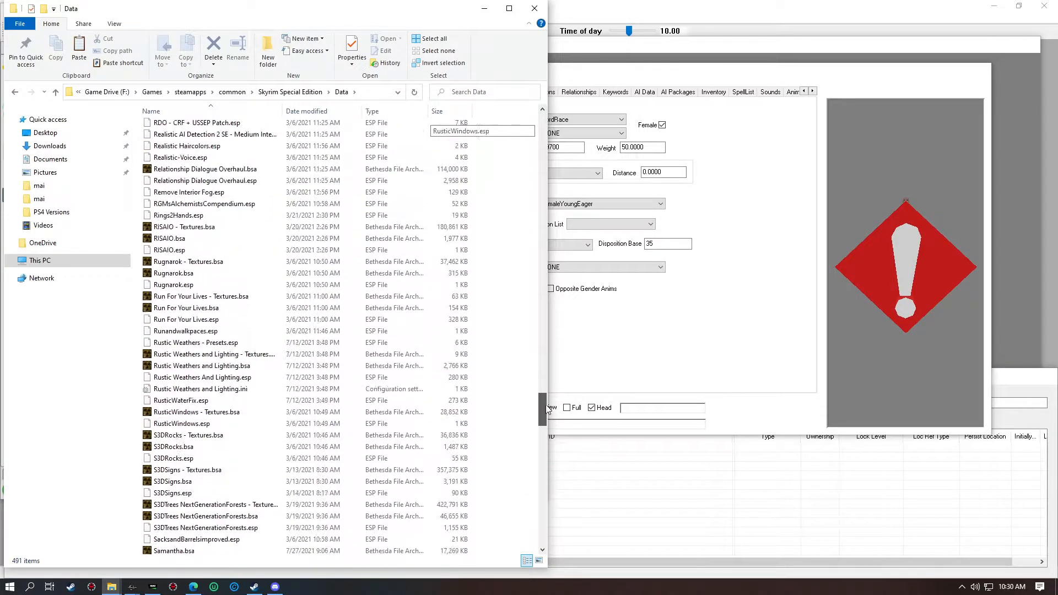
pyautogui.scroll(-3)
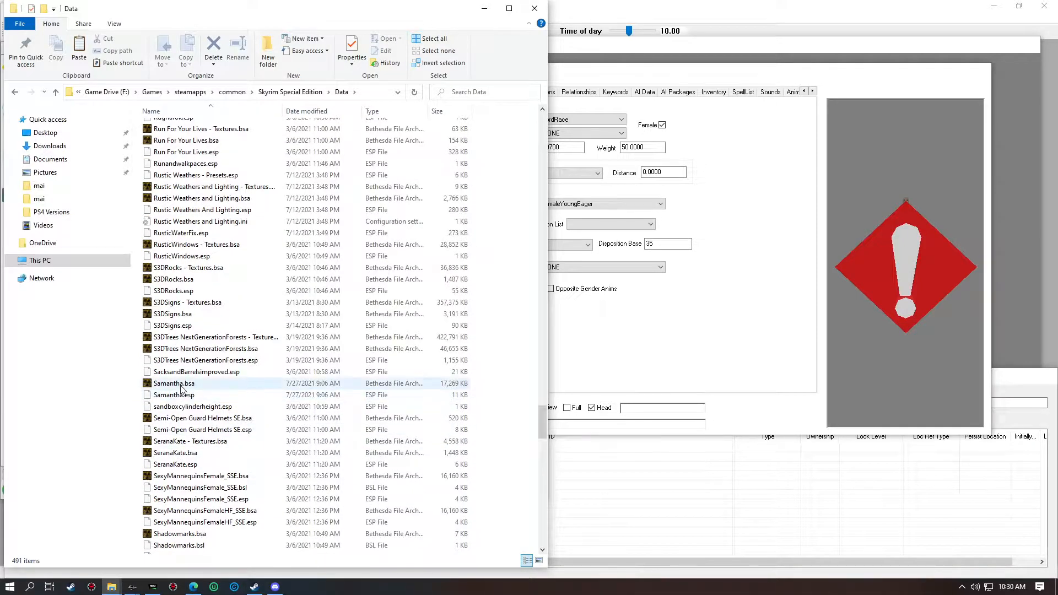
pyautogui.rightClick(174, 384)
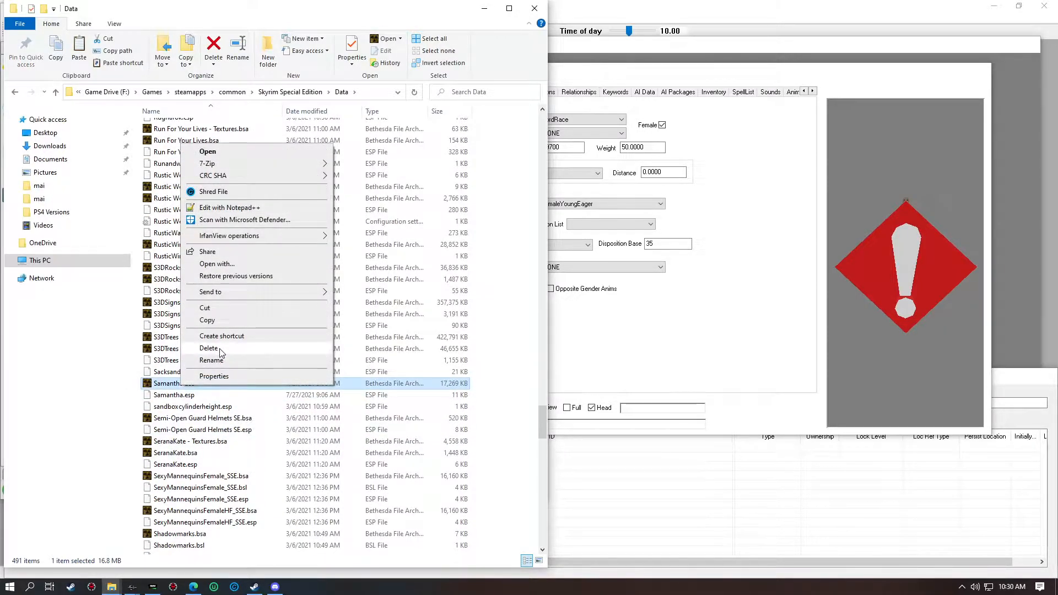
pyautogui.click(210, 348)
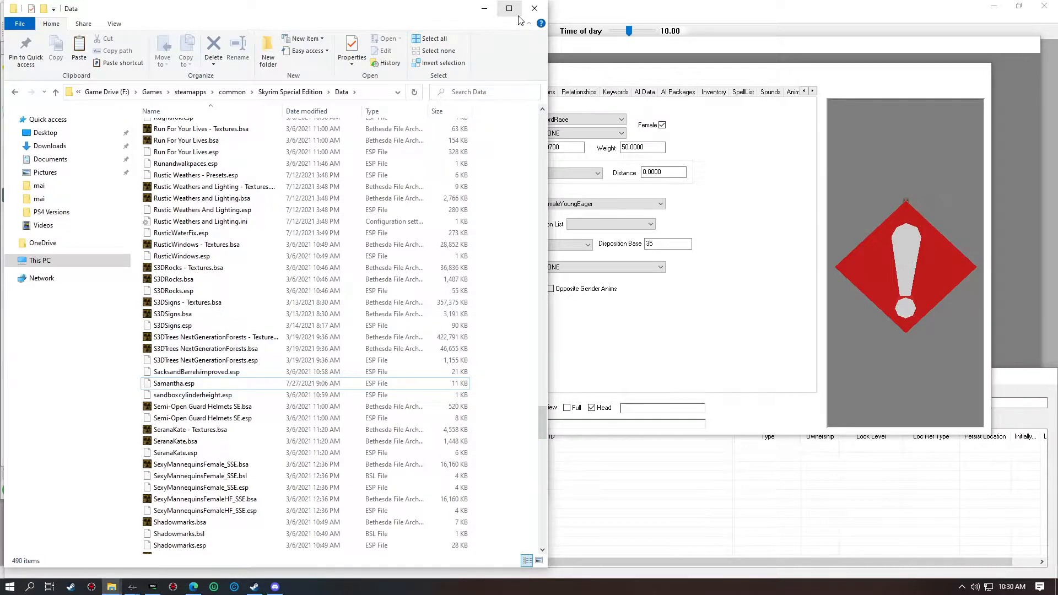
pyautogui.moveTo(535, 9)
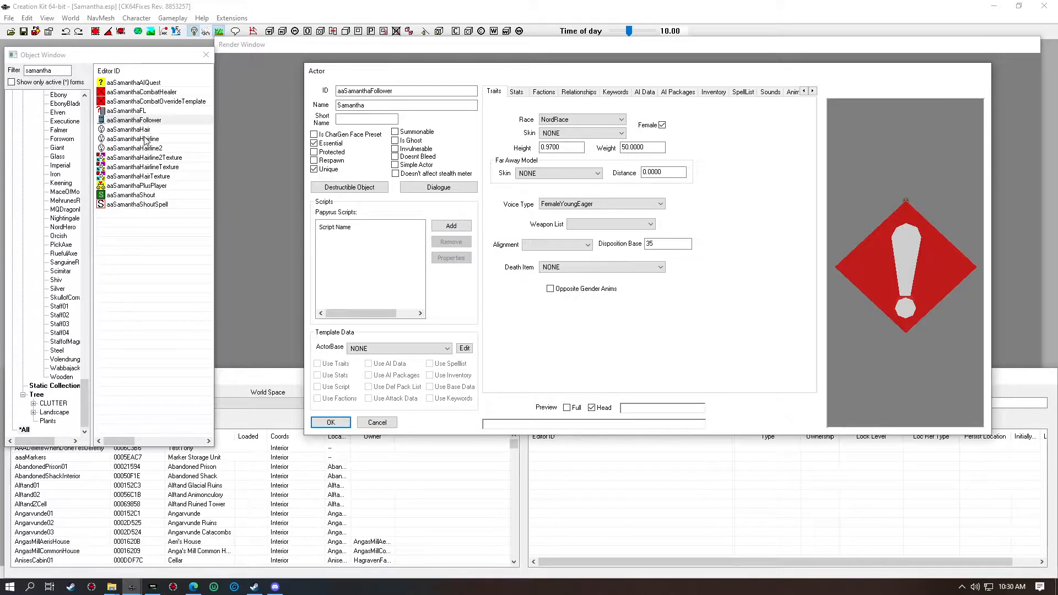
# Delete the aaSamanthaHair and aaSamanthaHairline2 head parts with their references.
pyautogui.rightClick(130, 129)
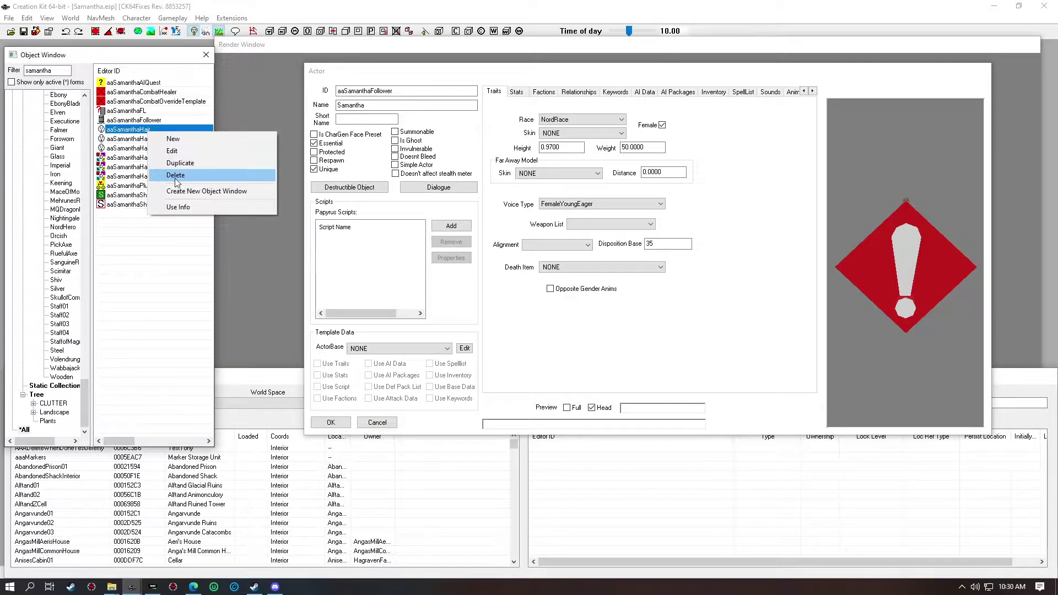
pyautogui.click(175, 174)
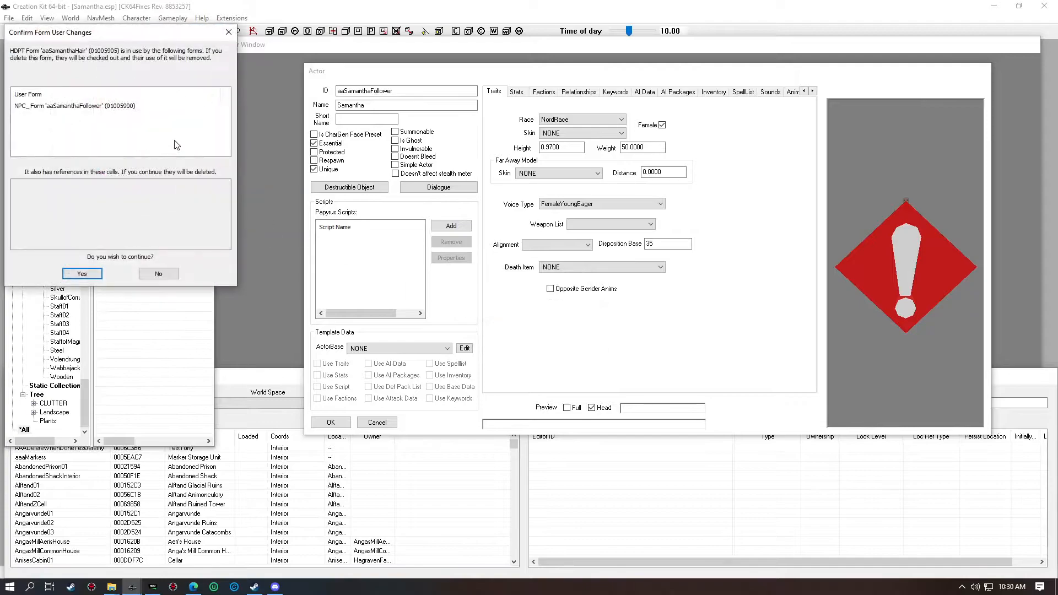
pyautogui.click(82, 273)
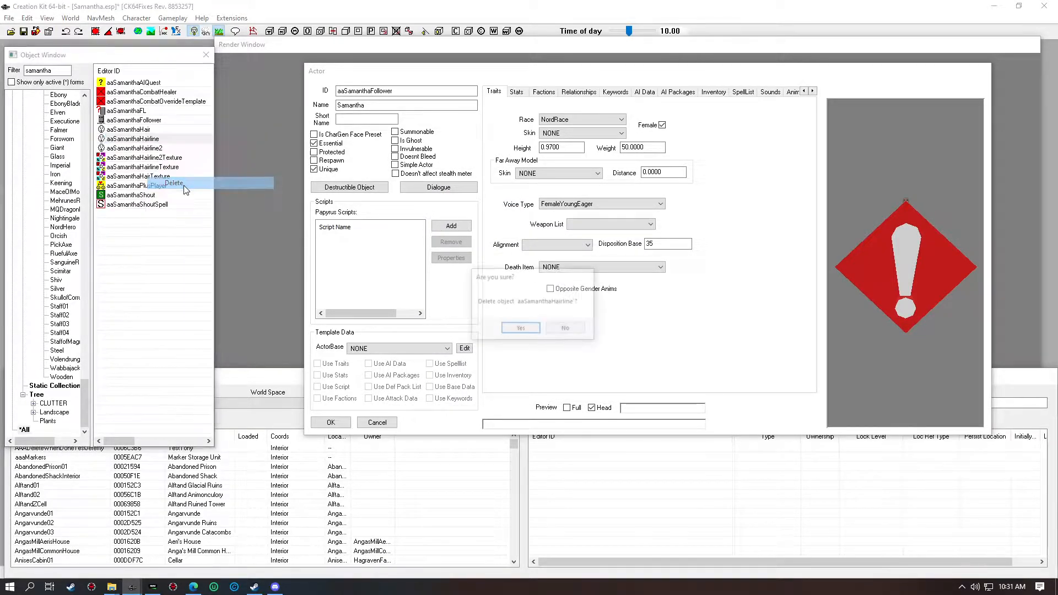
pyautogui.click(520, 328)
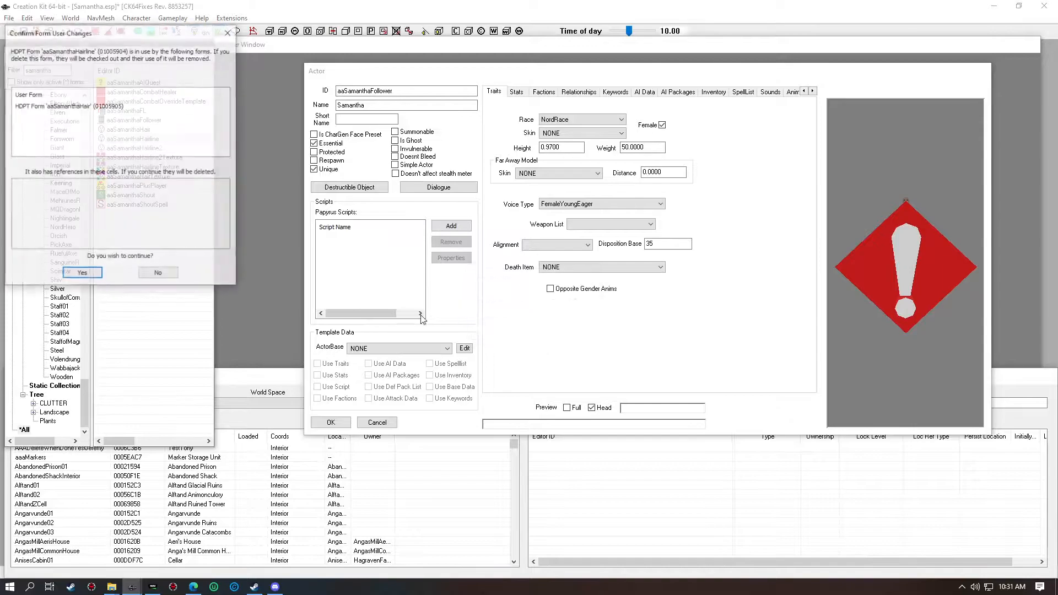
pyautogui.click(81, 272)
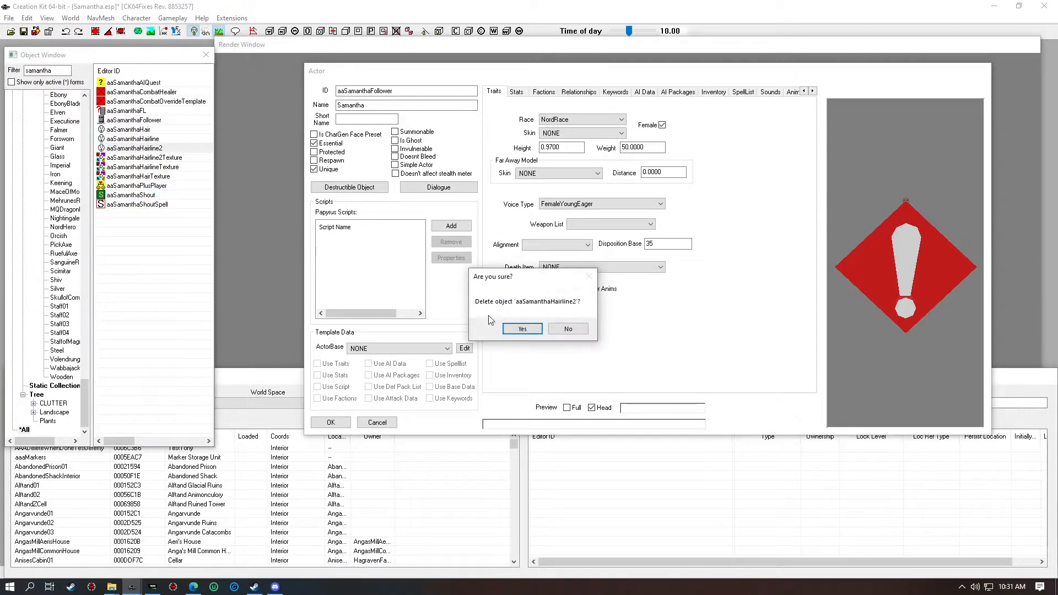
pyautogui.click(523, 328)
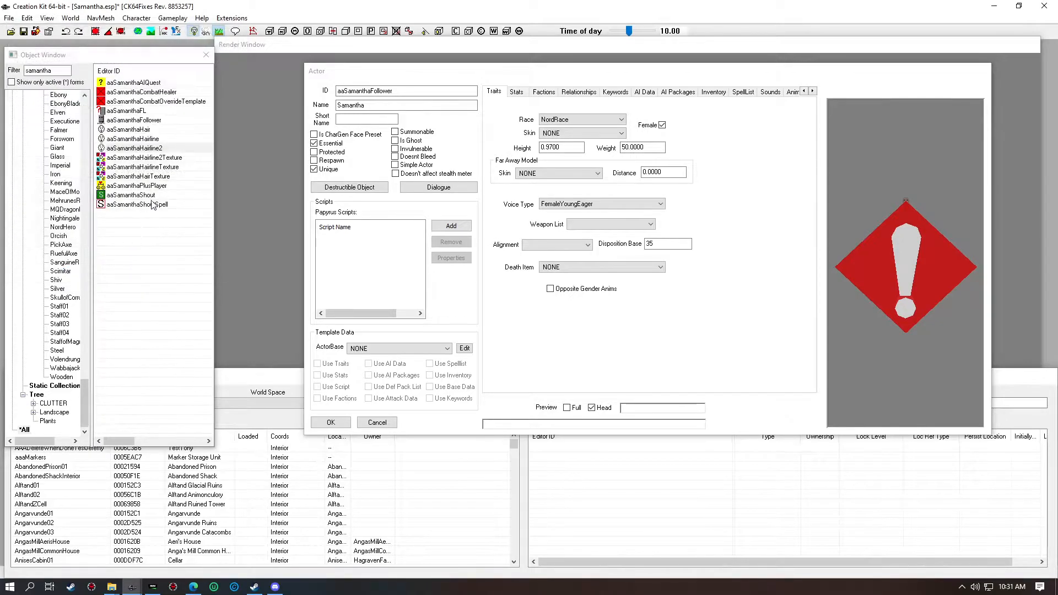
# Delete the Hairline2Texture, HairlineTexture and HairTexture records for Samantha.
pyautogui.rightClick(144, 156)
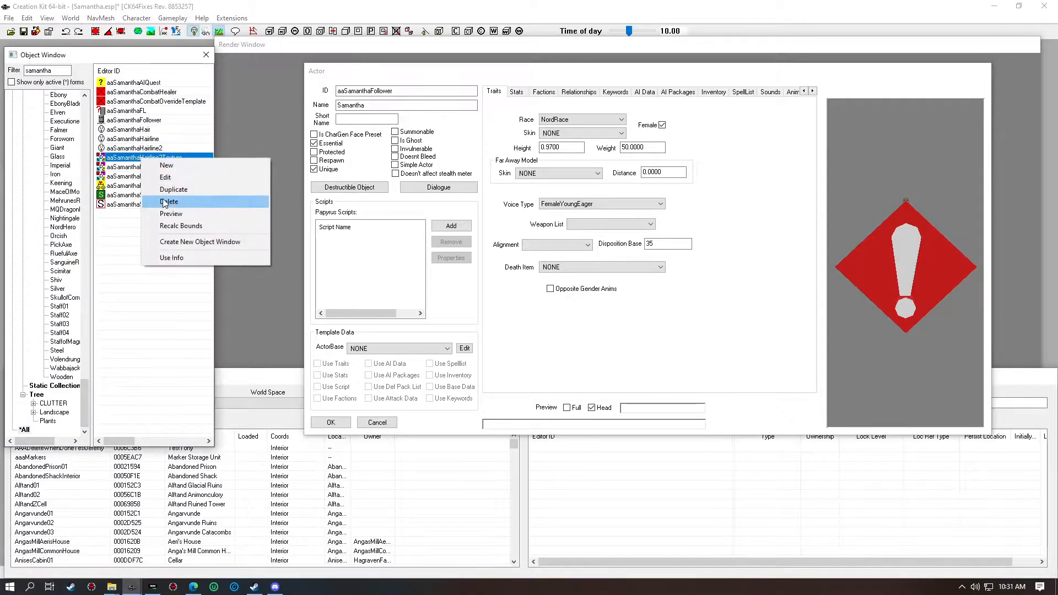
pyautogui.click(170, 202)
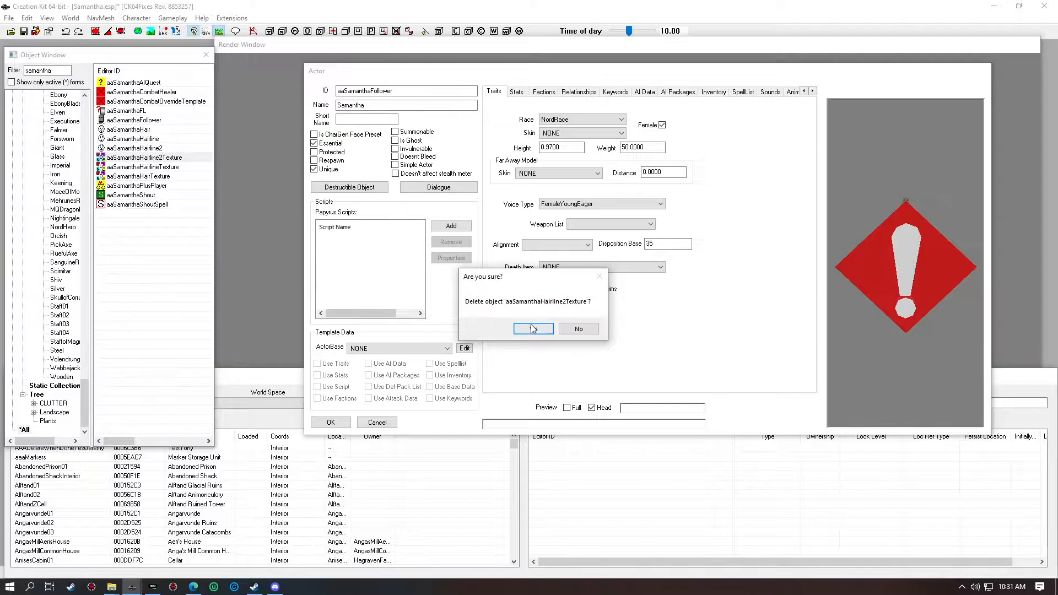
pyautogui.click(534, 329)
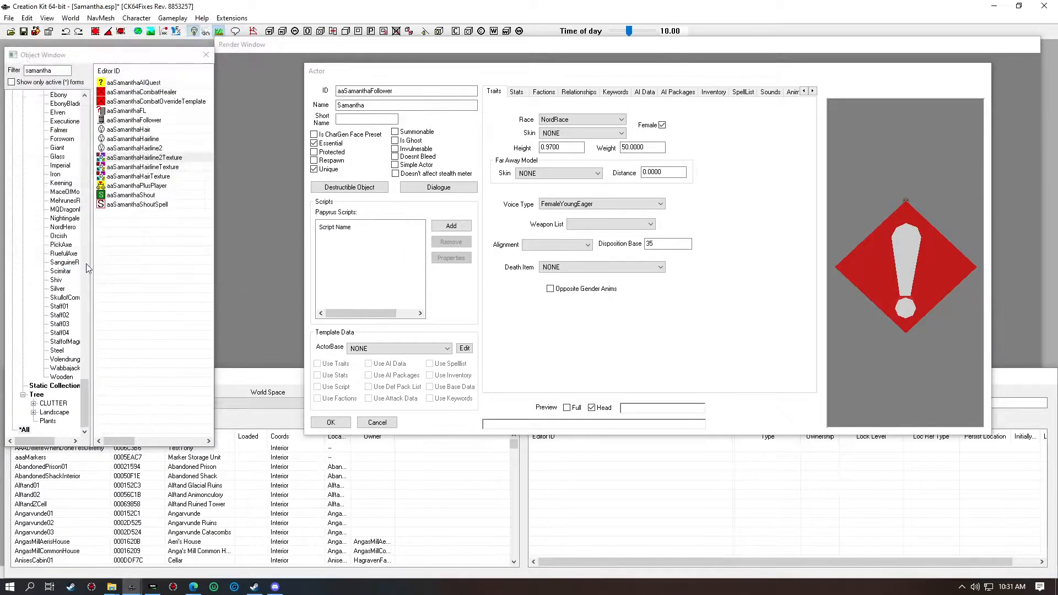
pyautogui.rightClick(142, 167)
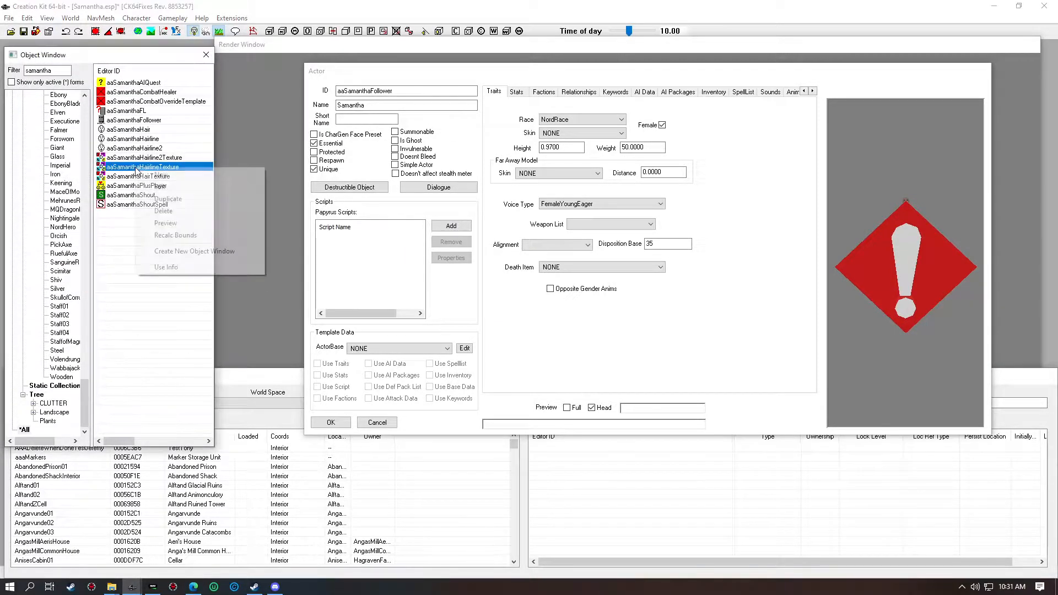
pyautogui.click(163, 210)
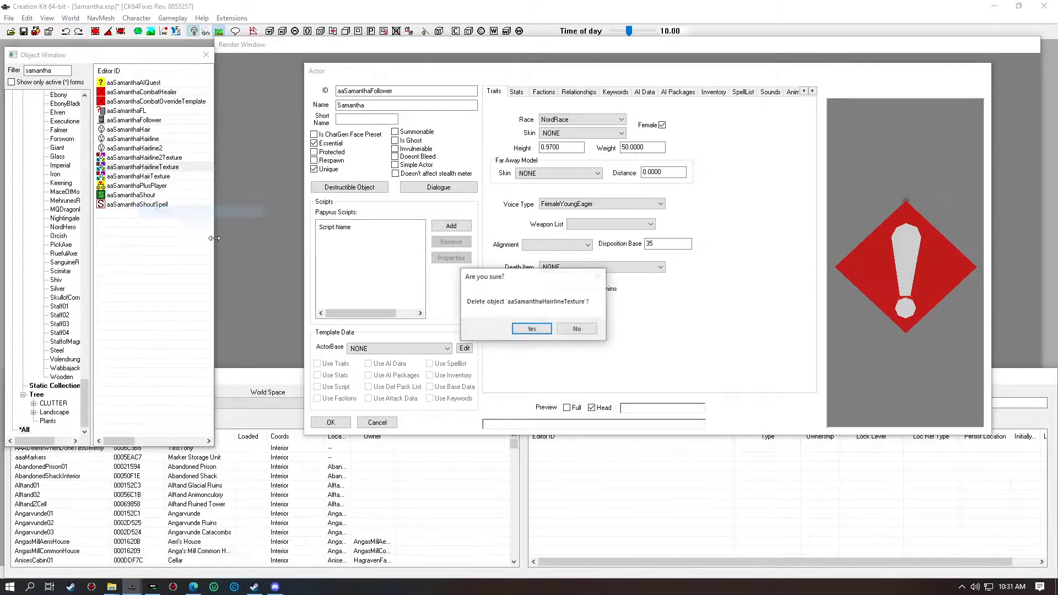
pyautogui.click(531, 329)
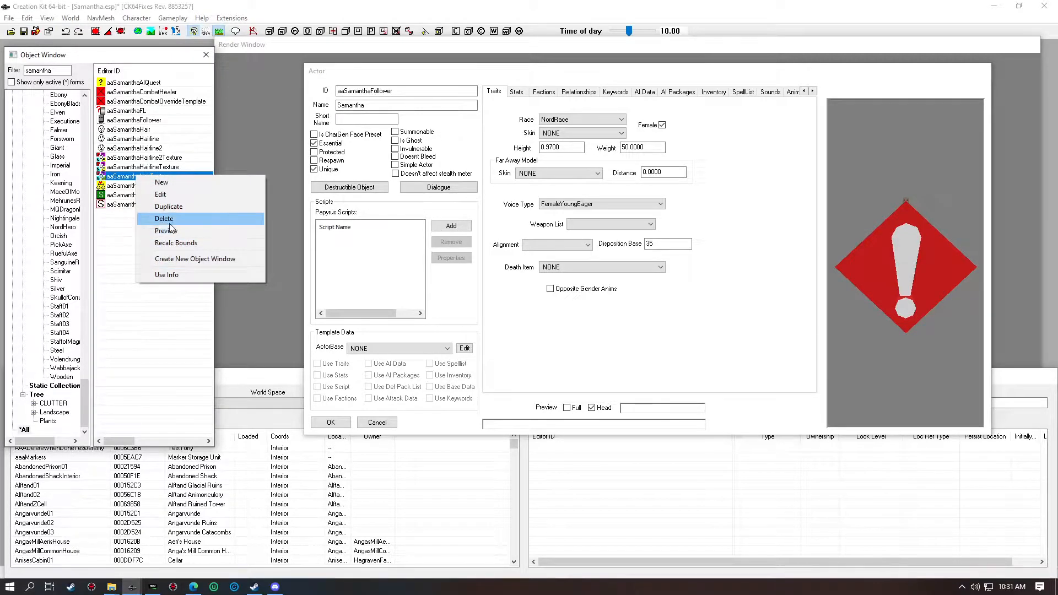
pyautogui.click(163, 218)
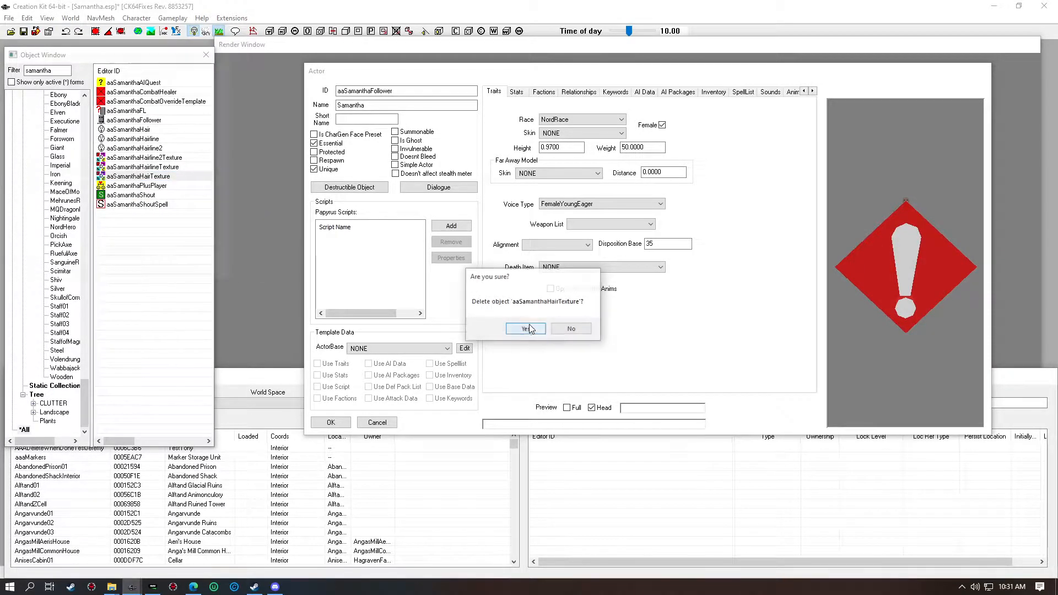
pyautogui.click(524, 328)
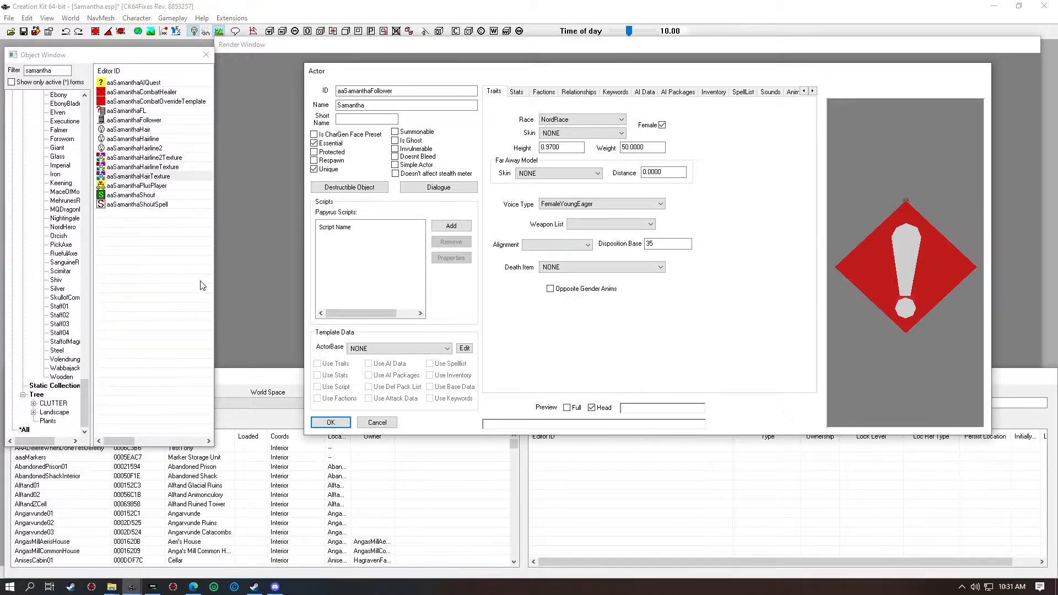
pyautogui.moveTo(171, 295)
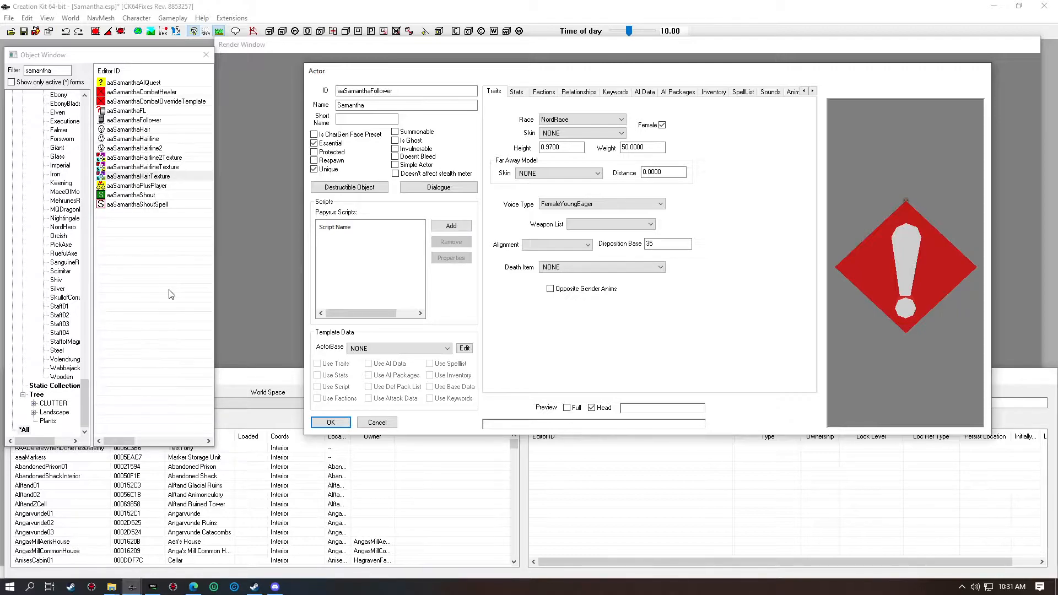
pyautogui.moveTo(635, 304)
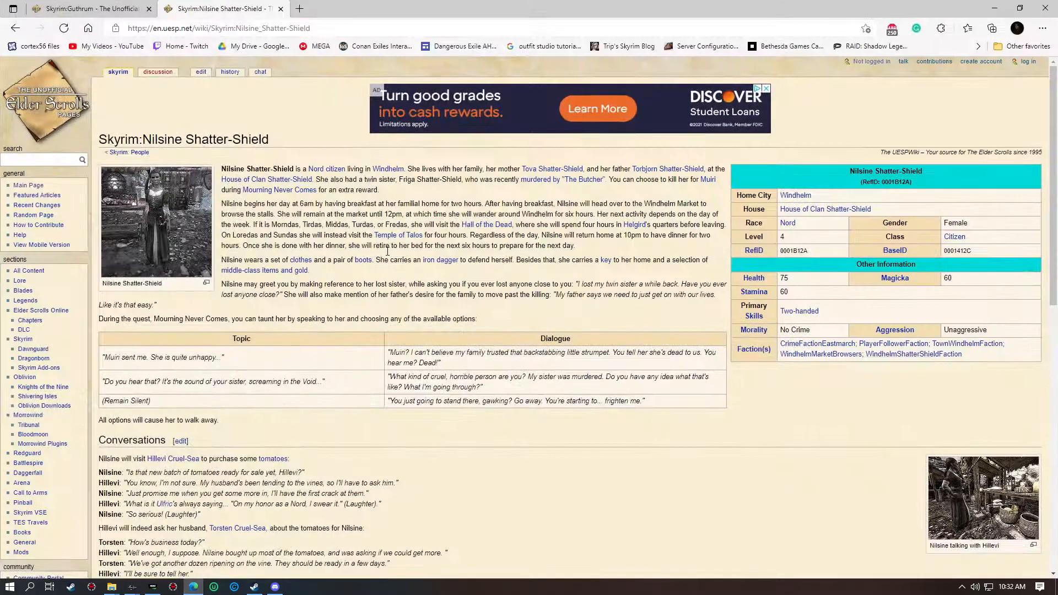
pyautogui.moveTo(166, 212)
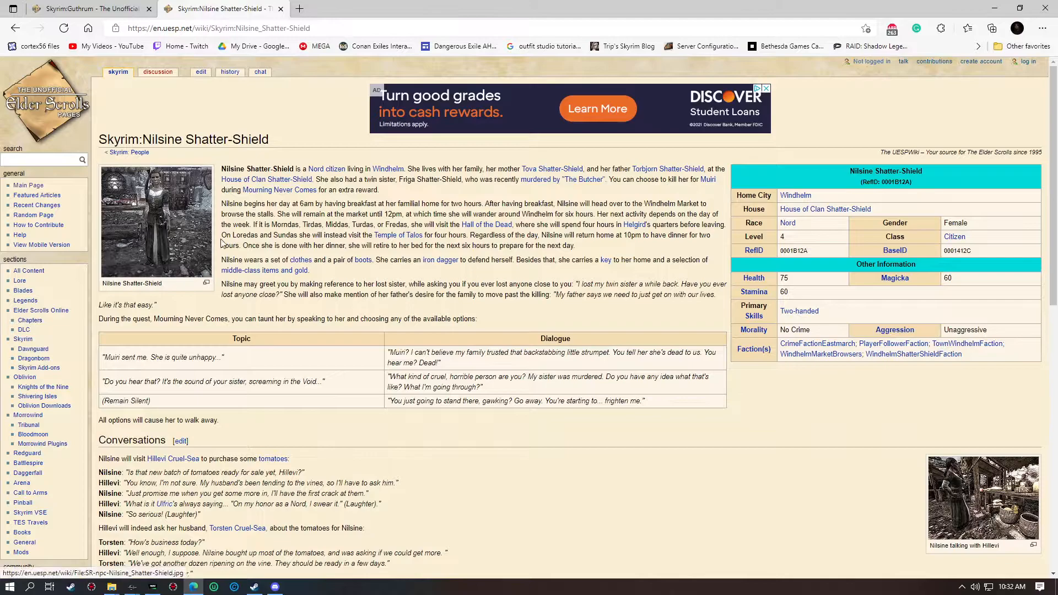
pyautogui.moveTo(240, 273)
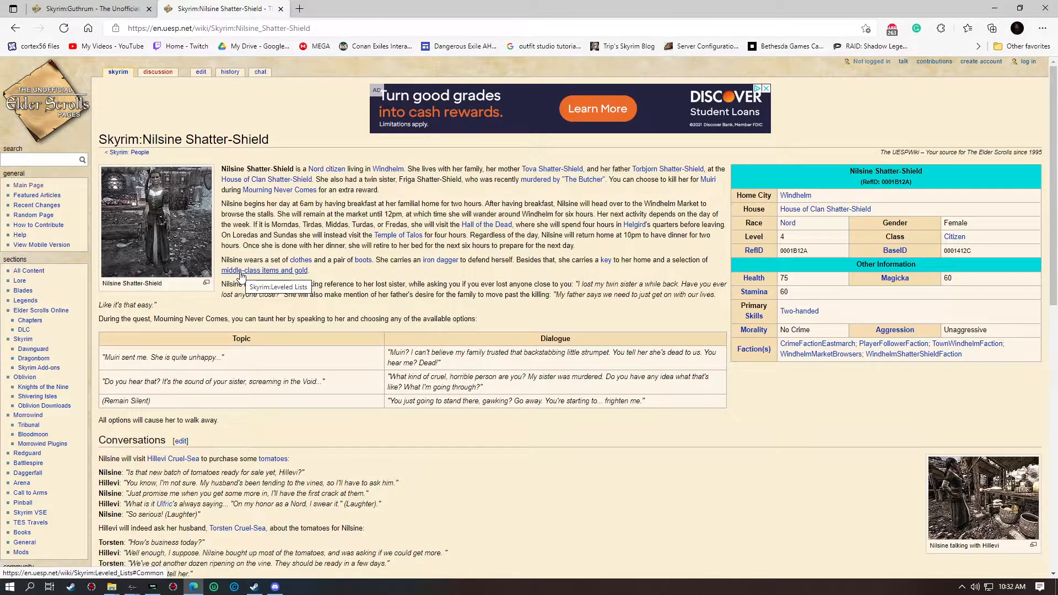
pyautogui.moveTo(379, 240)
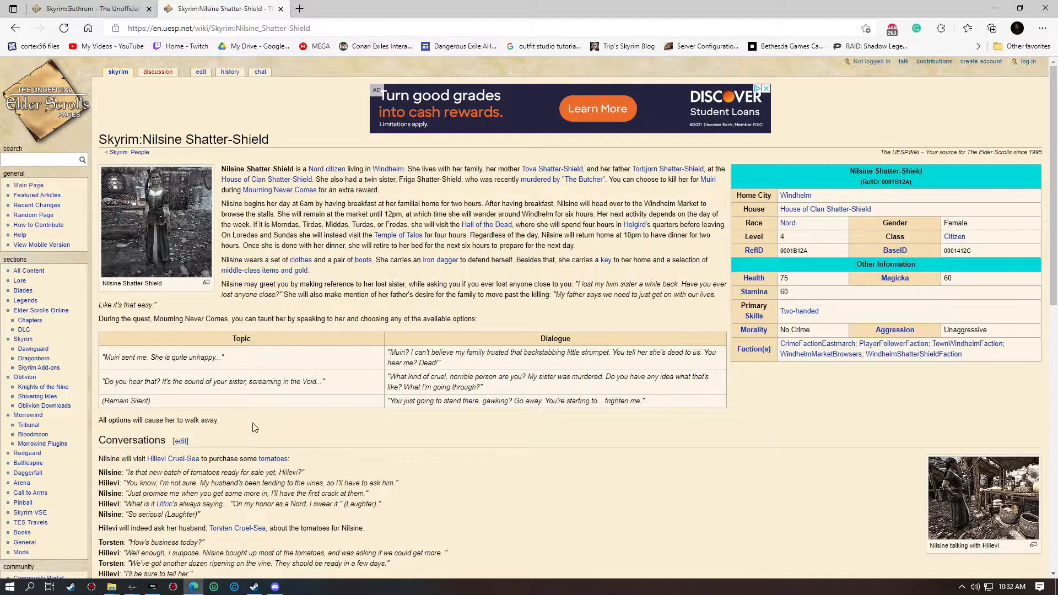
pyautogui.moveTo(325, 145)
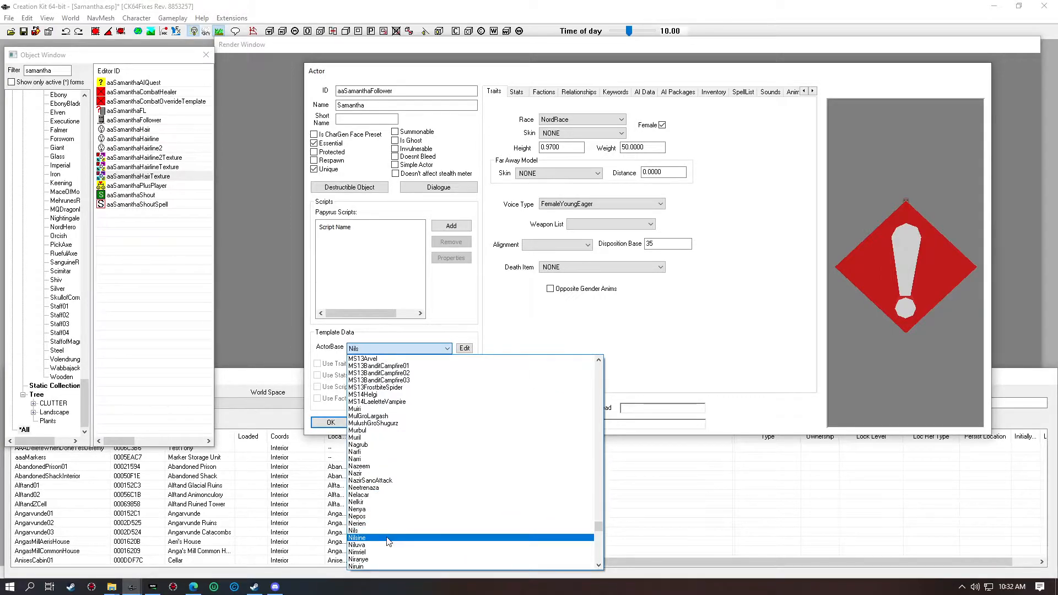
# Template Samantha's traits on Nilsine, review Factions, AI and SpellList, and confirm the actor.
pyautogui.click(358, 538)
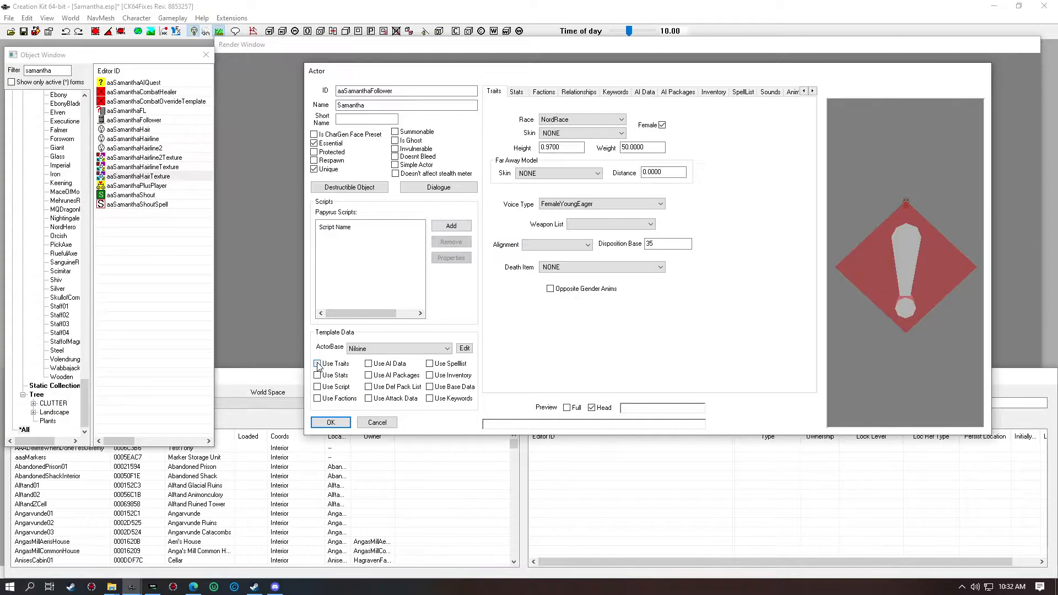
pyautogui.click(316, 364)
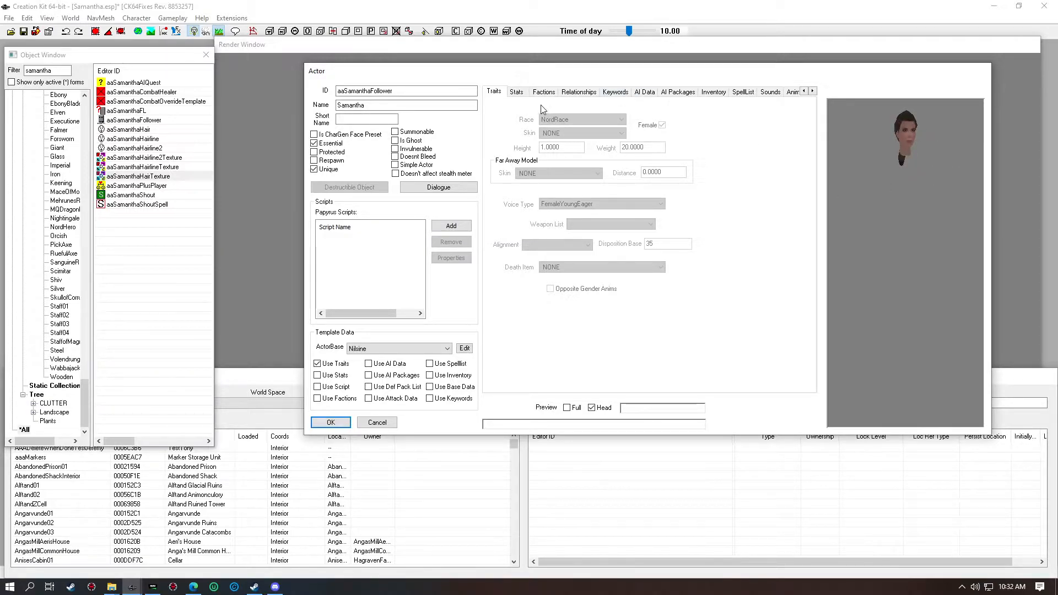
pyautogui.click(543, 91)
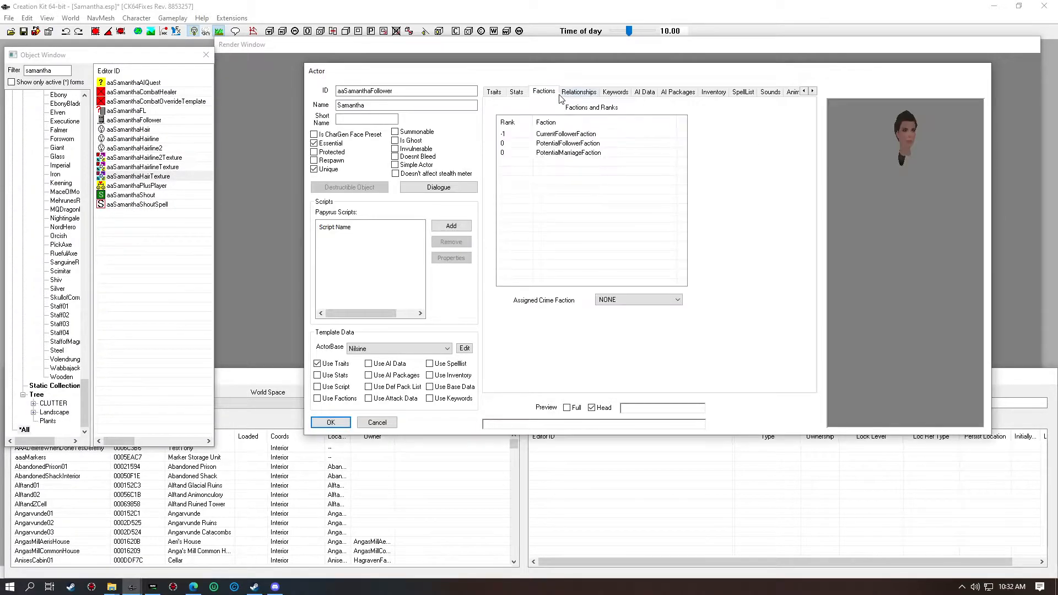
pyautogui.click(644, 92)
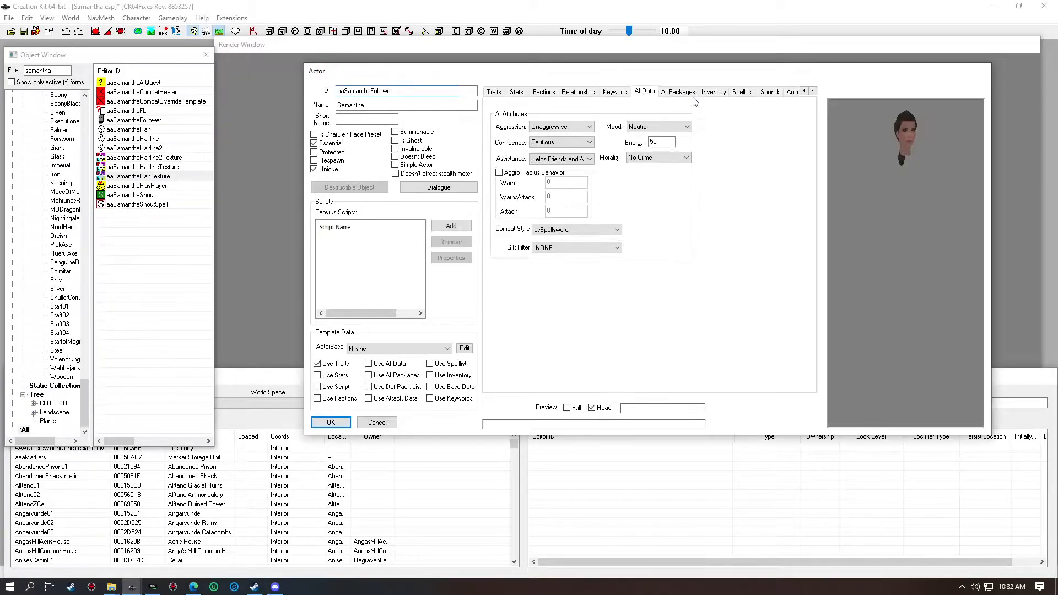
pyautogui.click(677, 91)
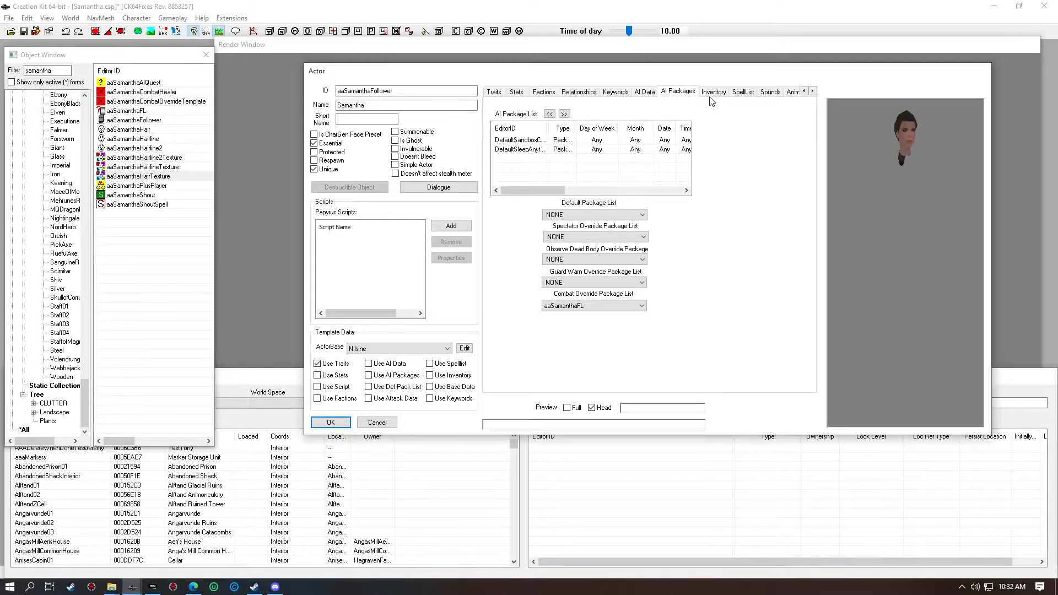
pyautogui.click(743, 91)
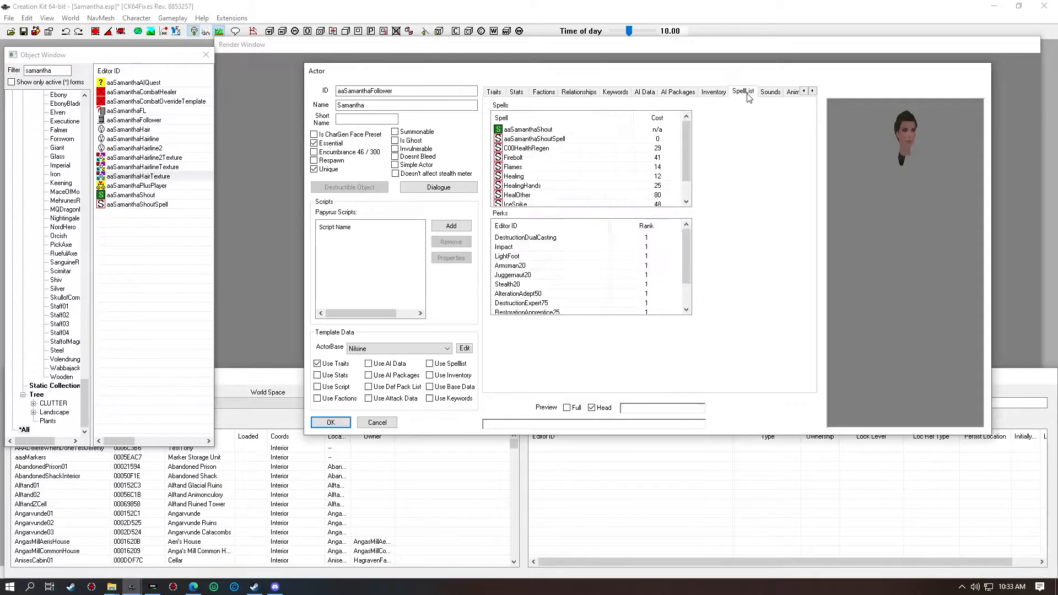
pyautogui.moveTo(563, 405)
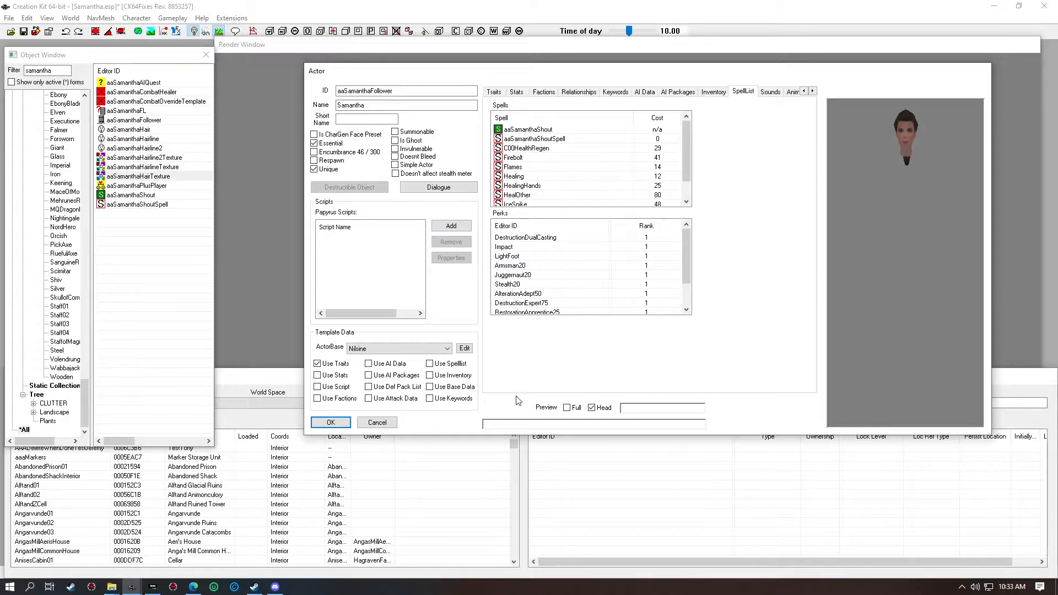
pyautogui.click(331, 423)
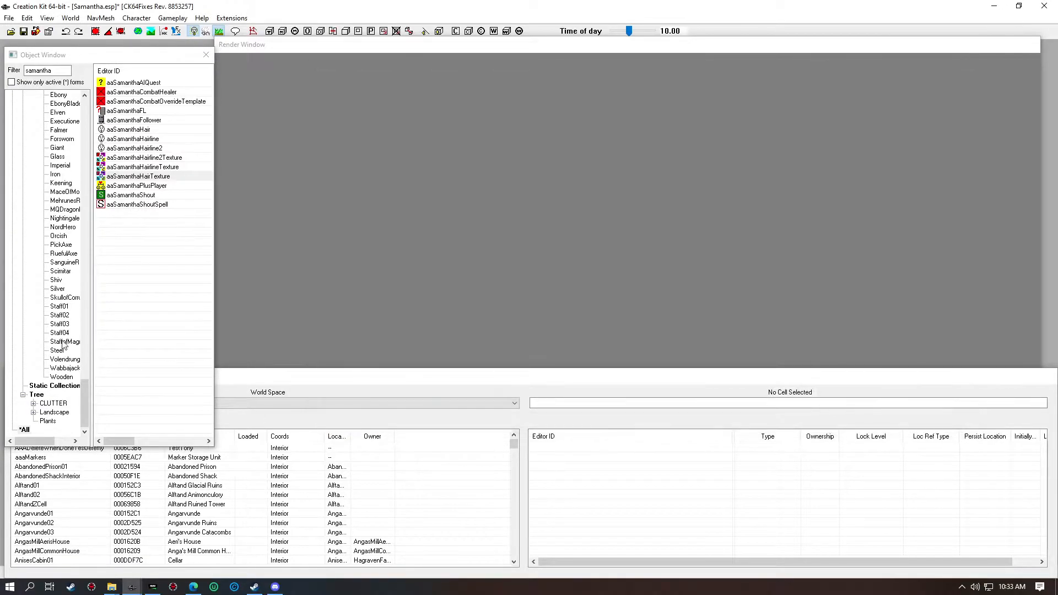
pyautogui.moveTo(23, 34)
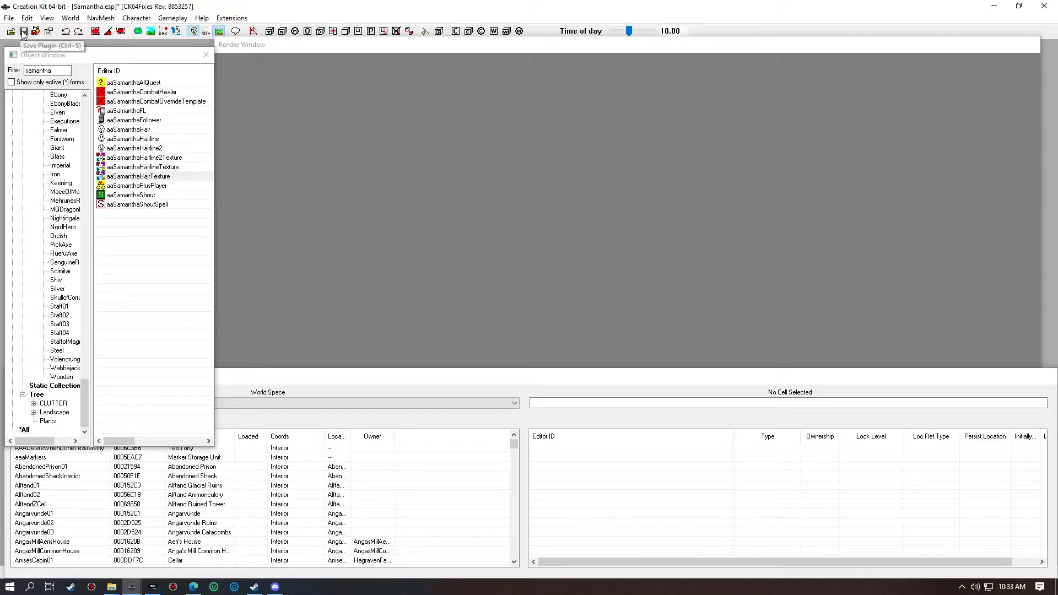
# Save Samantha.esp and exit Creation Kit.
pyautogui.click(24, 31)
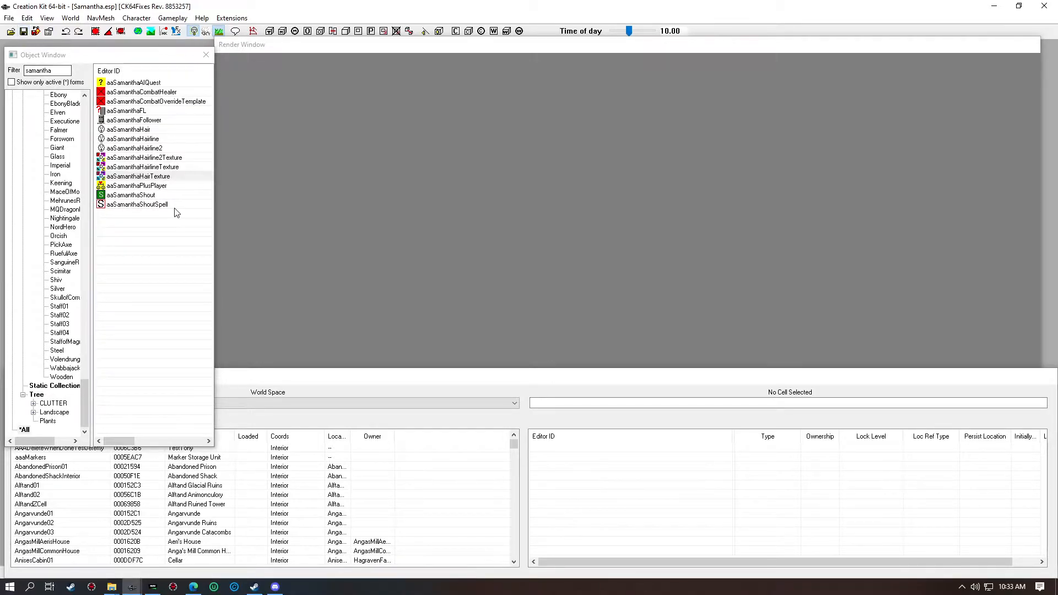
pyautogui.moveTo(194, 225)
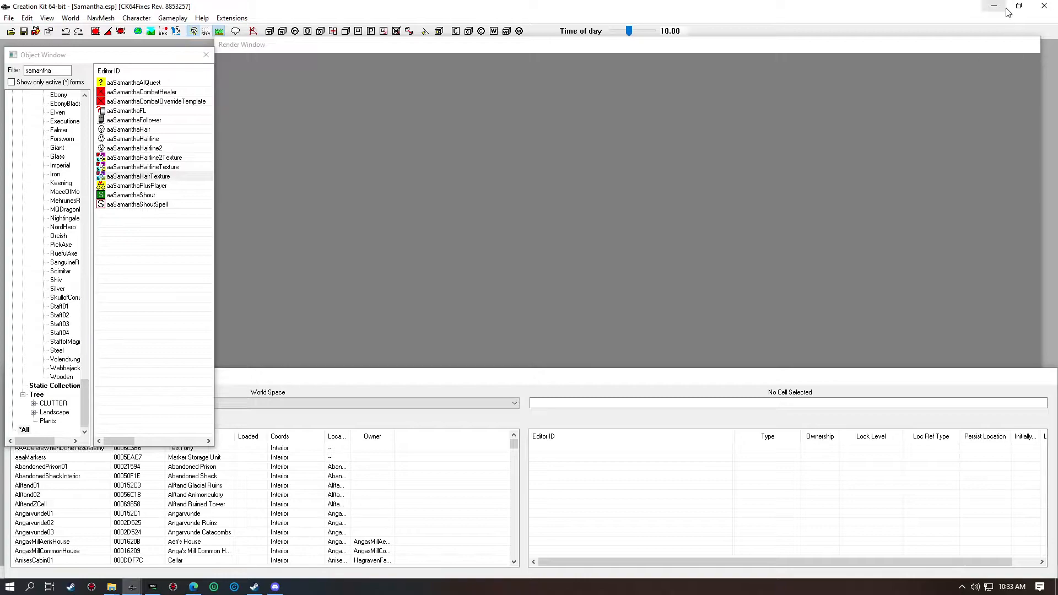
pyautogui.moveTo(1044, 5)
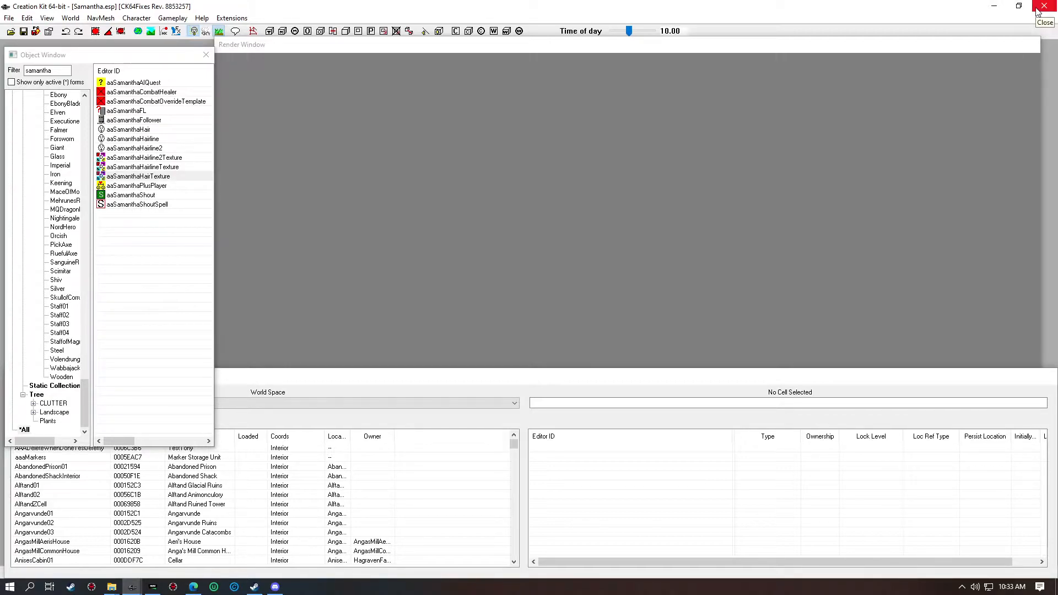
pyautogui.click(1044, 6)
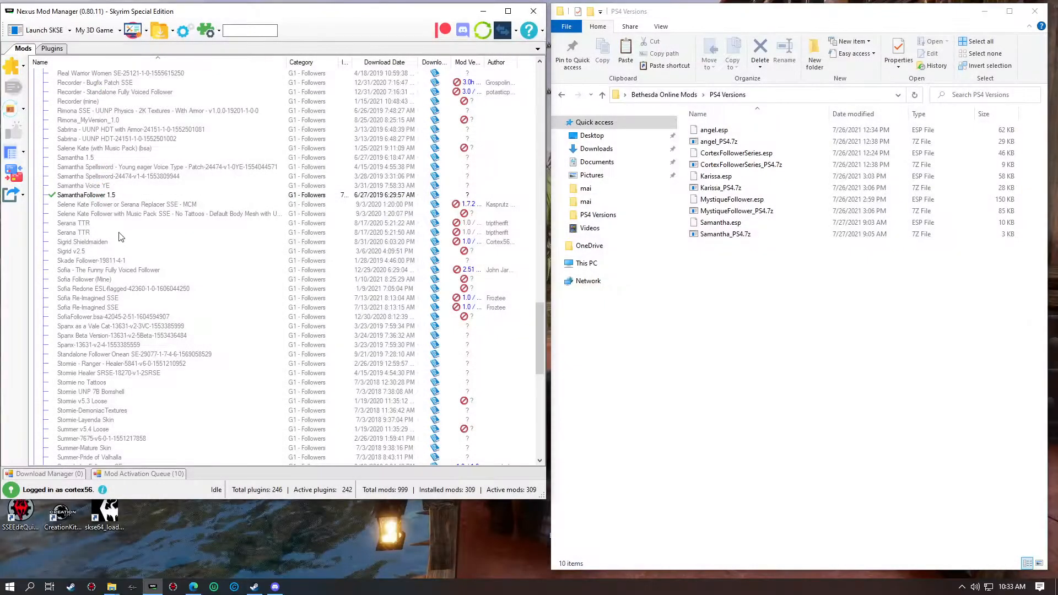
pyautogui.moveTo(31, 30)
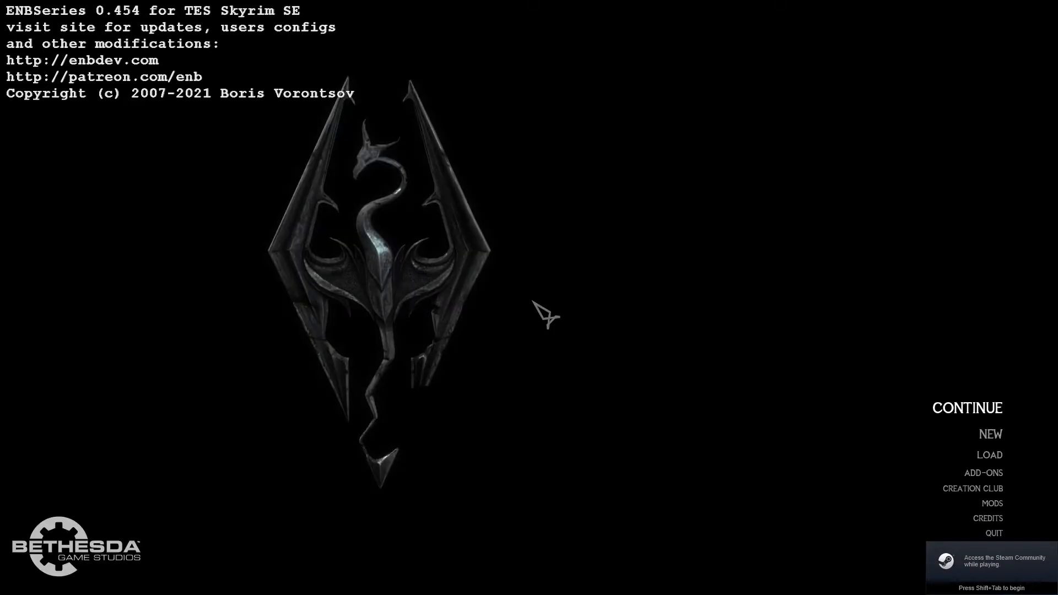
# Continue from the last saved game and load into the courtyard.
pyautogui.click(968, 408)
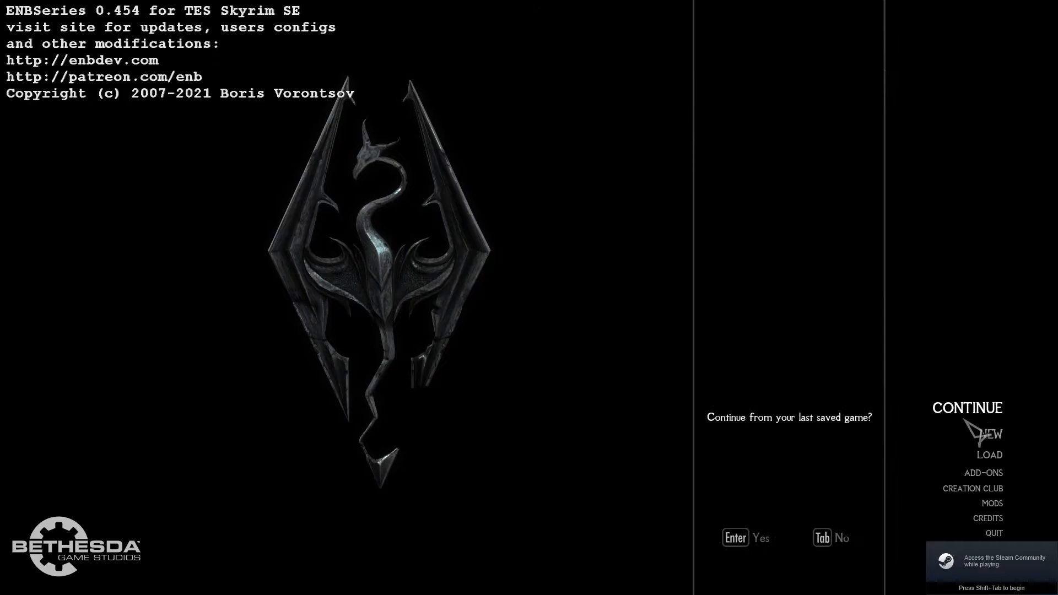
pyautogui.moveTo(754, 556)
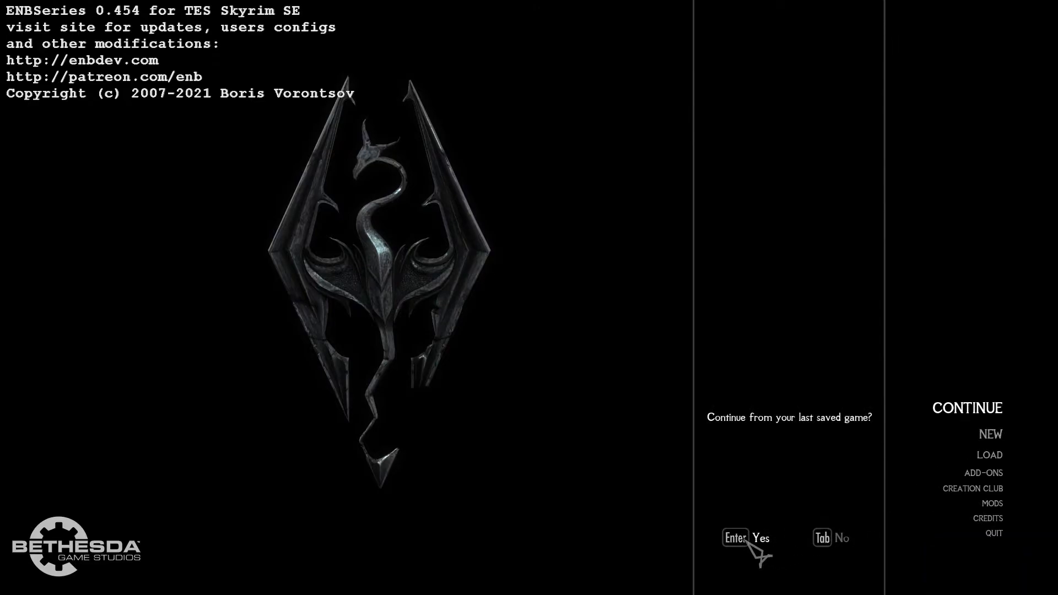
pyautogui.press('Enter')
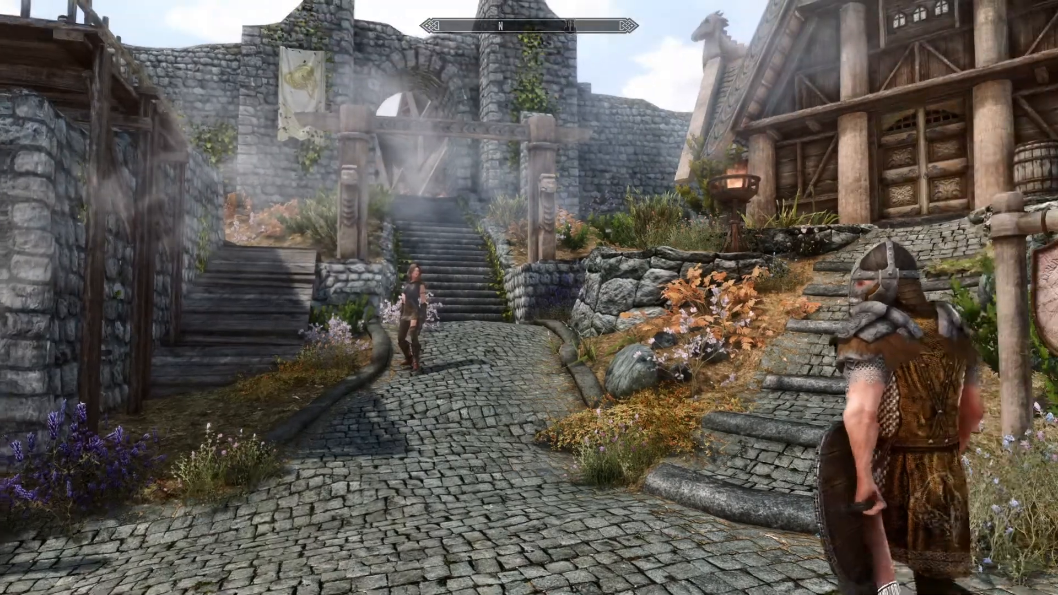
# View the character in third person, then quit Skyrim to the desktop.
pyautogui.press('w')
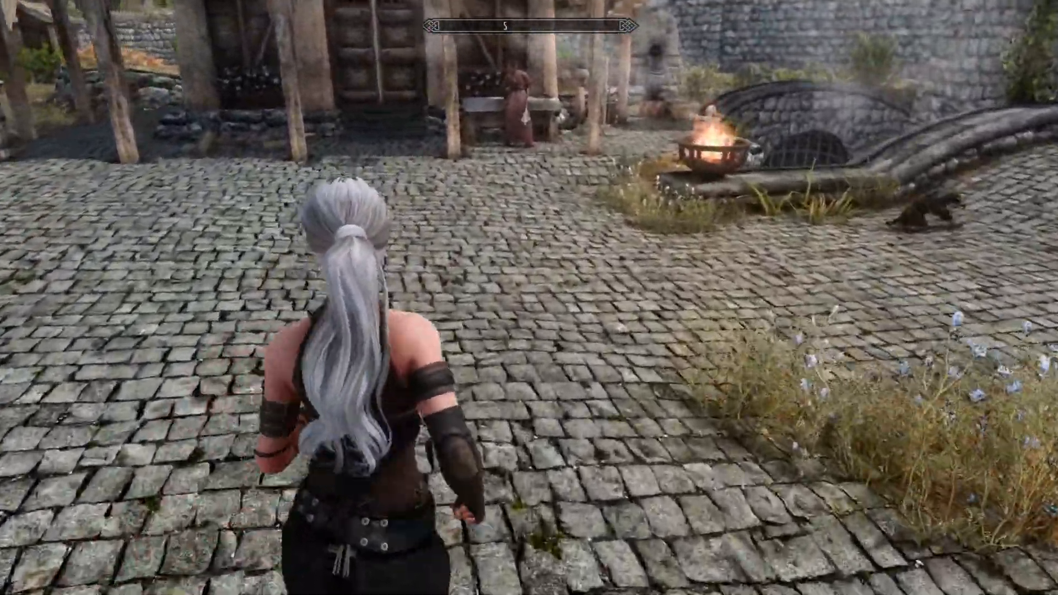
pyautogui.press('Esc')
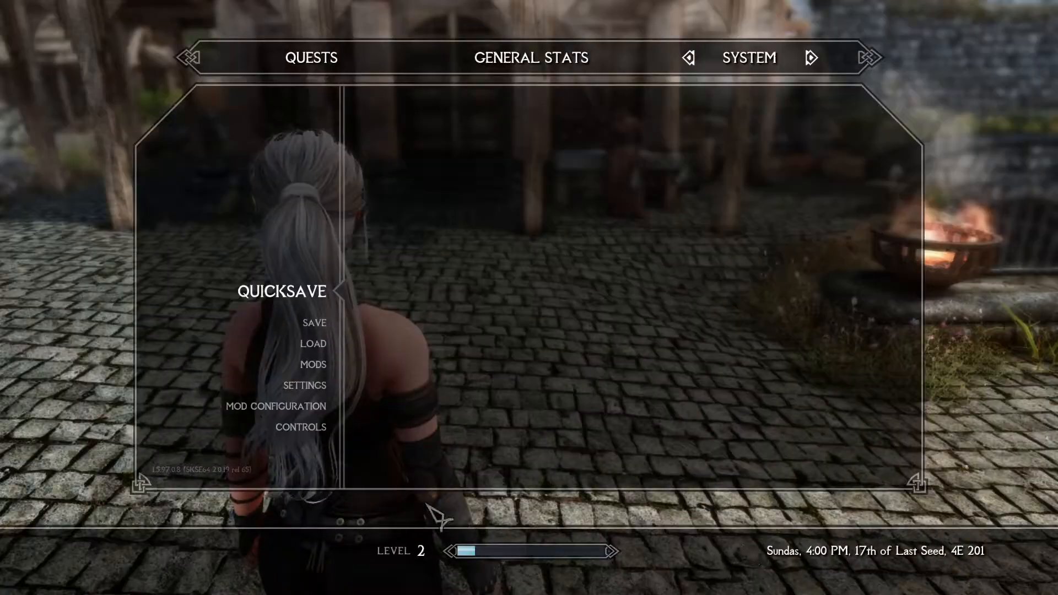
pyautogui.click(313, 322)
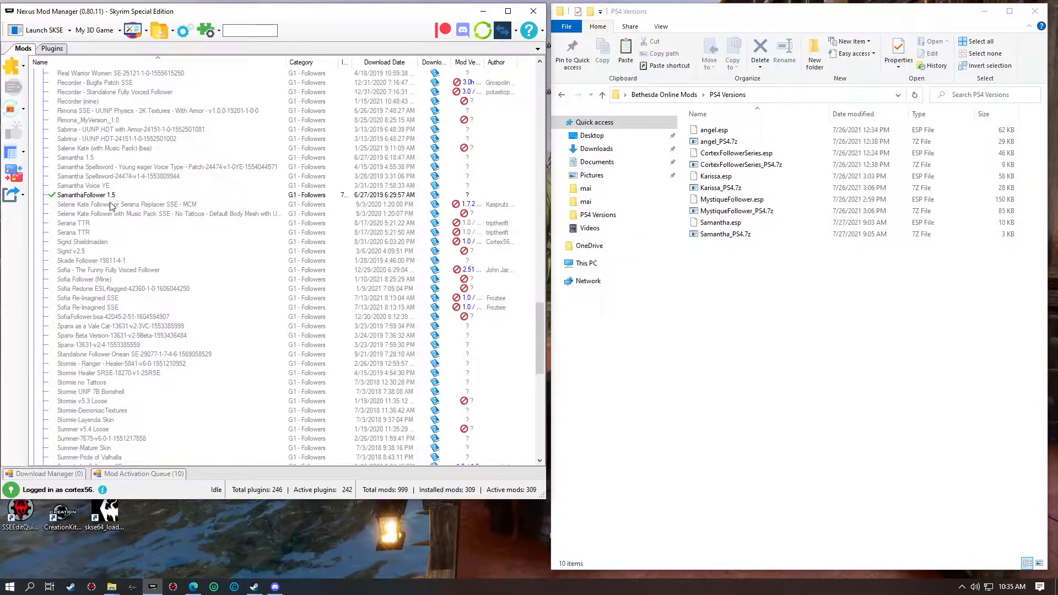
# Open the game's Data folder from NMM and focus the PS4 Versions window.
pyautogui.click(161, 31)
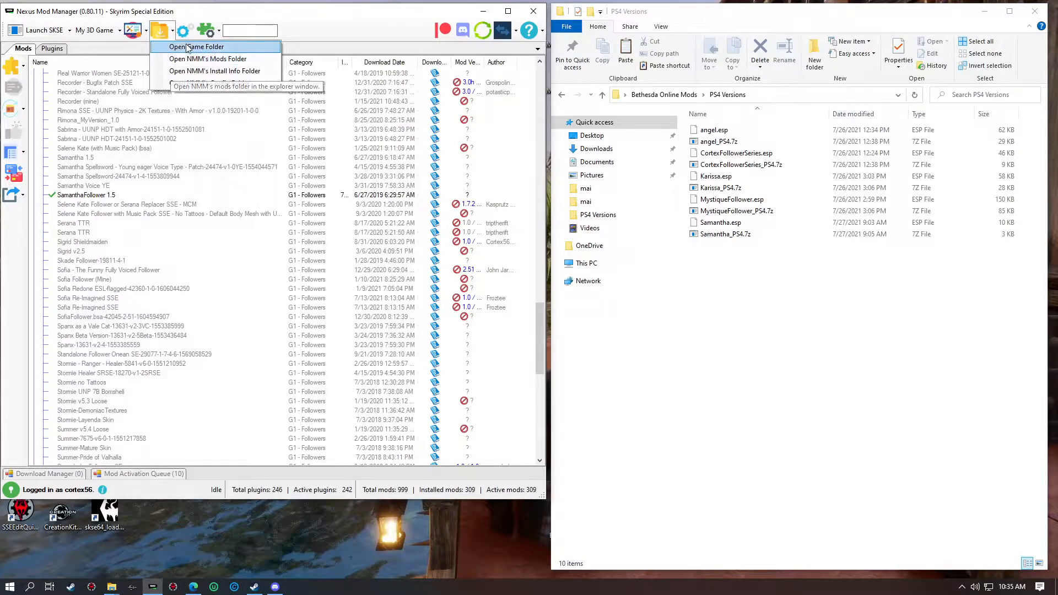
pyautogui.click(194, 47)
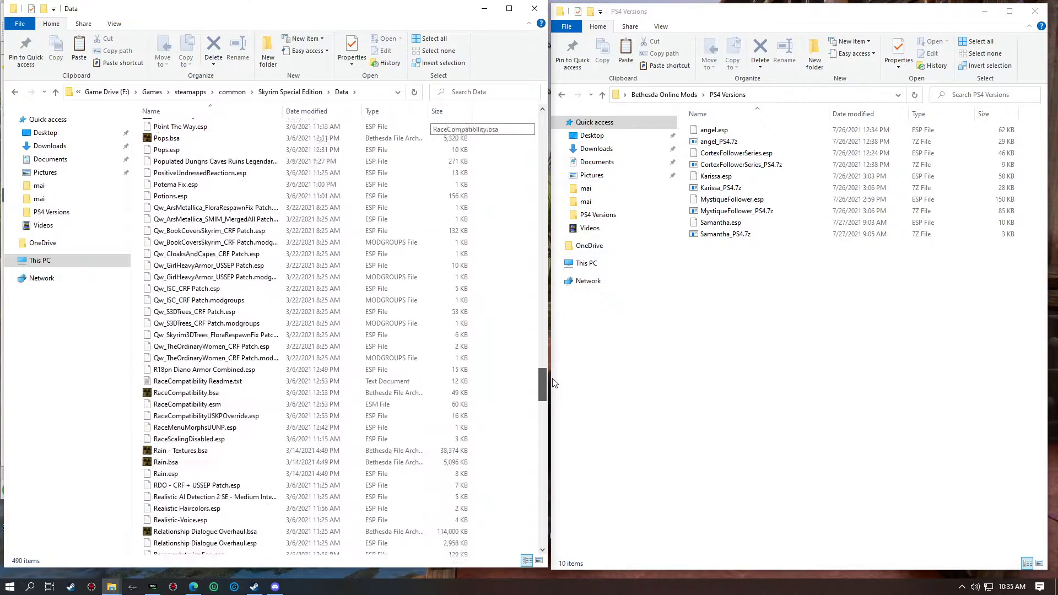
pyautogui.scroll(-3)
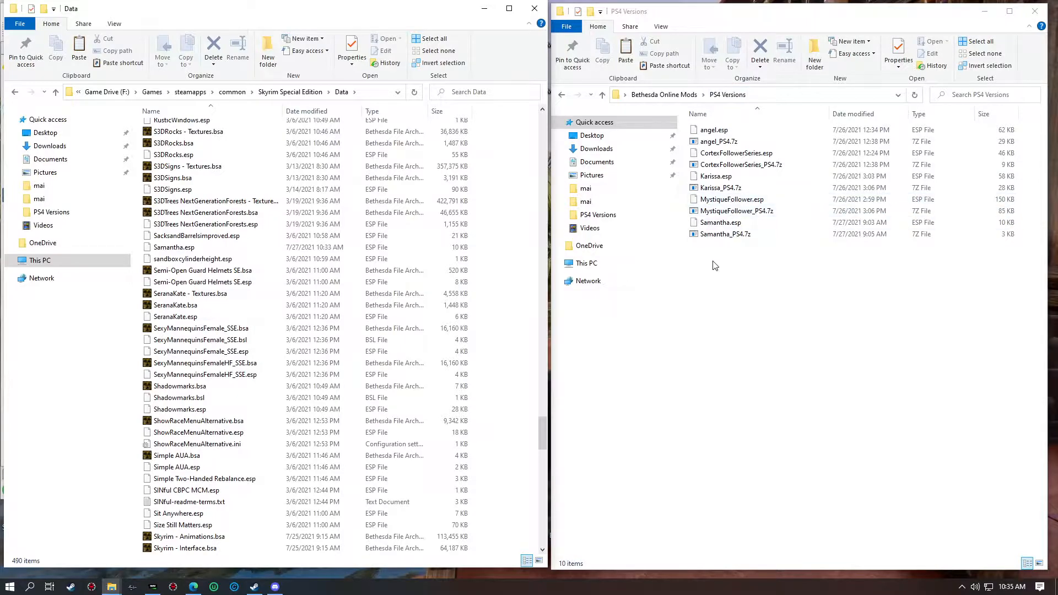
pyautogui.click(724, 233)
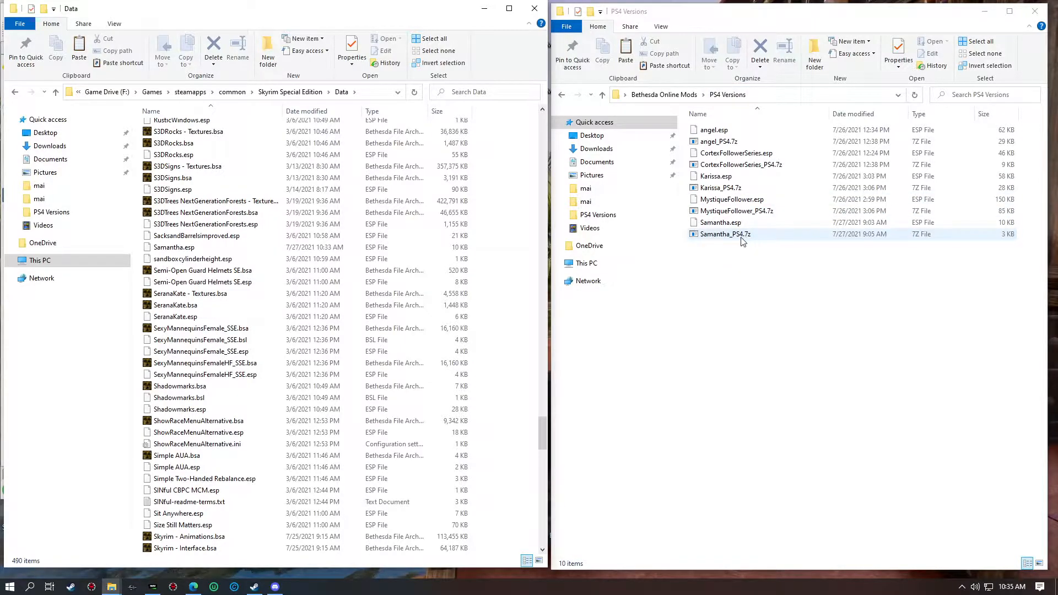
# Inspect Samantha_PS4.7z in 7-Zip, confirm it holds only Samantha.esp, and close the viewer.
pyautogui.rightClick(725, 234)
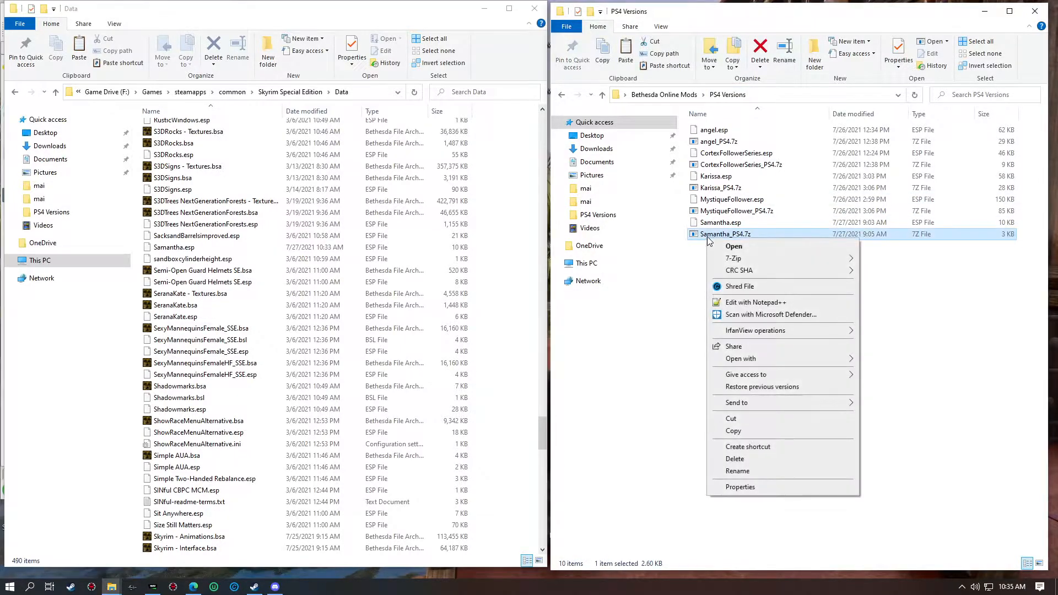
pyautogui.moveTo(739, 270)
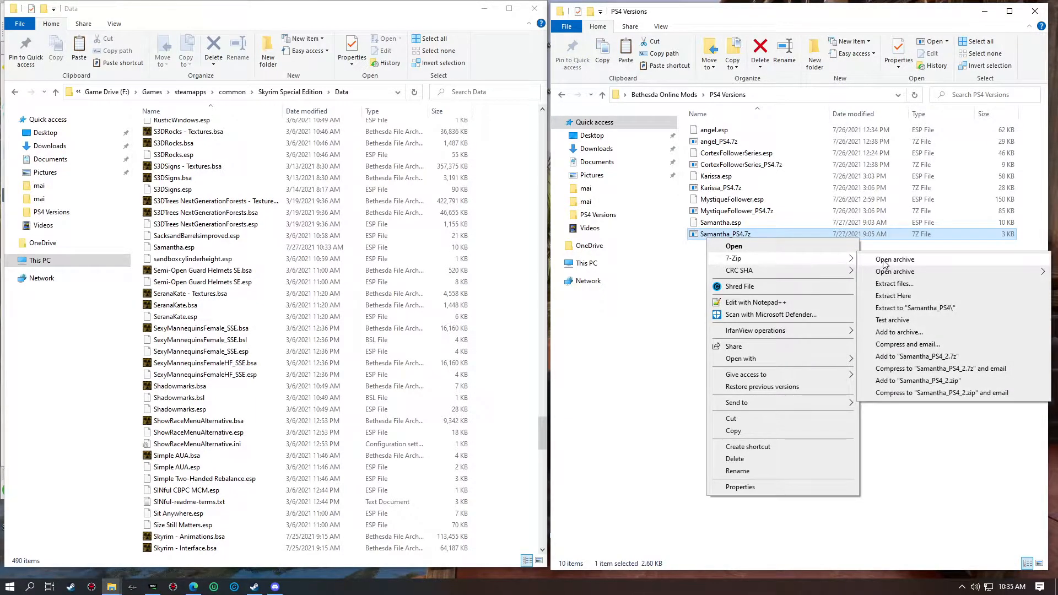
pyautogui.click(895, 259)
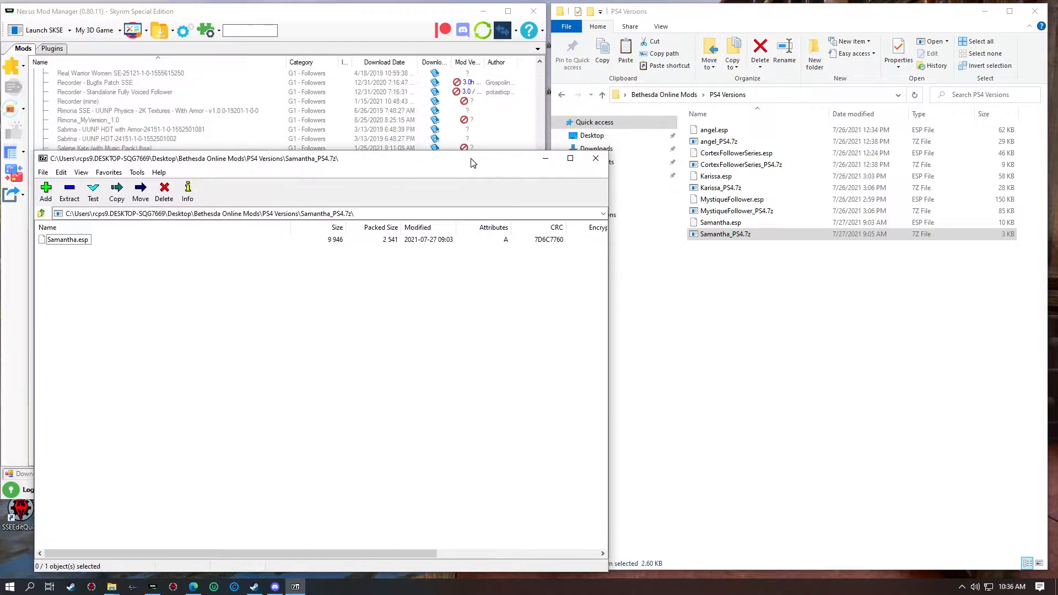
pyautogui.moveTo(596, 158)
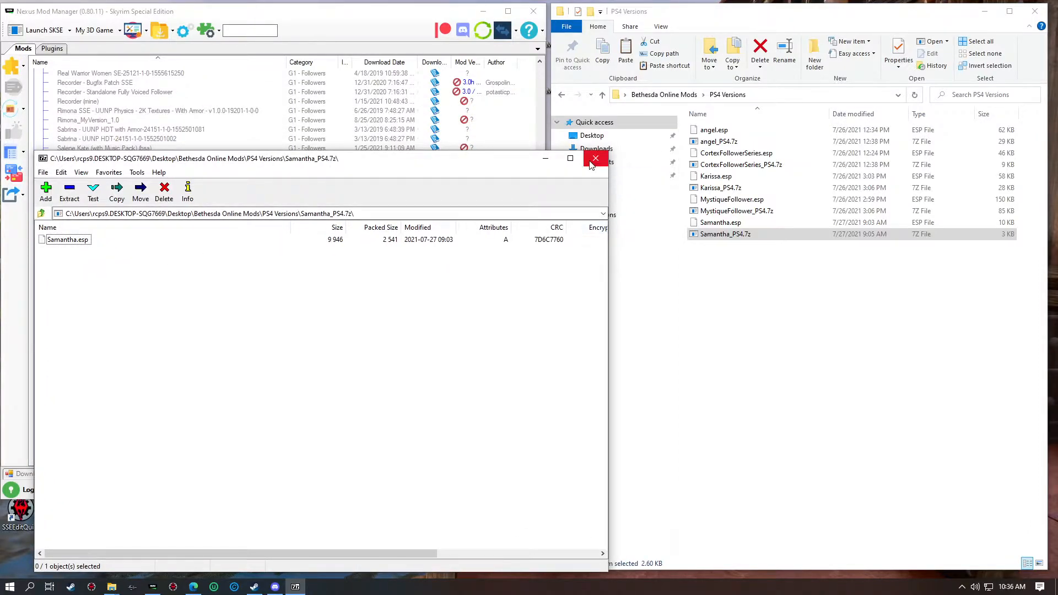
pyautogui.click(595, 159)
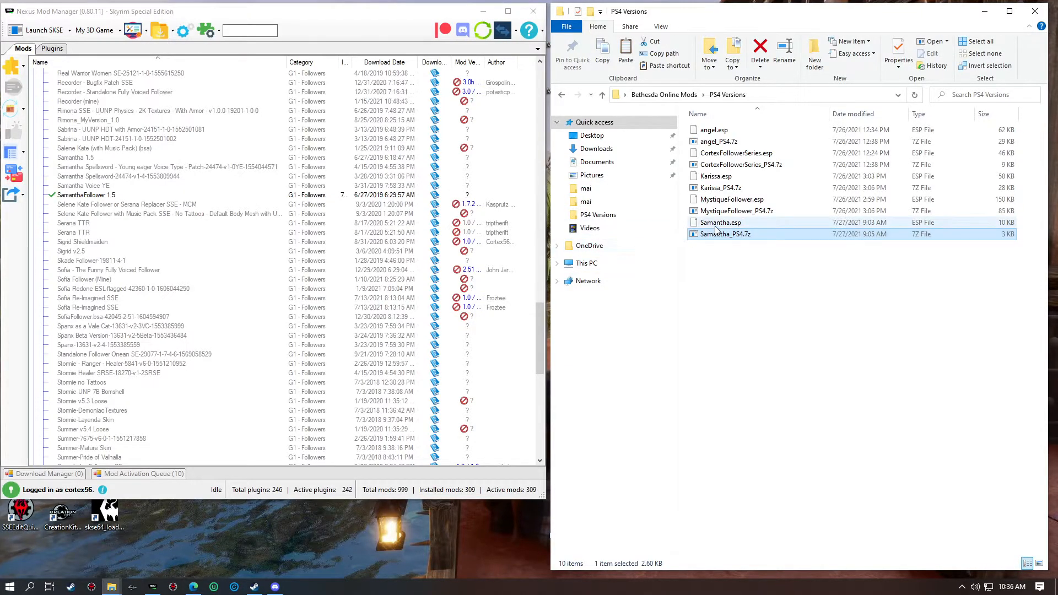
pyautogui.click(726, 234)
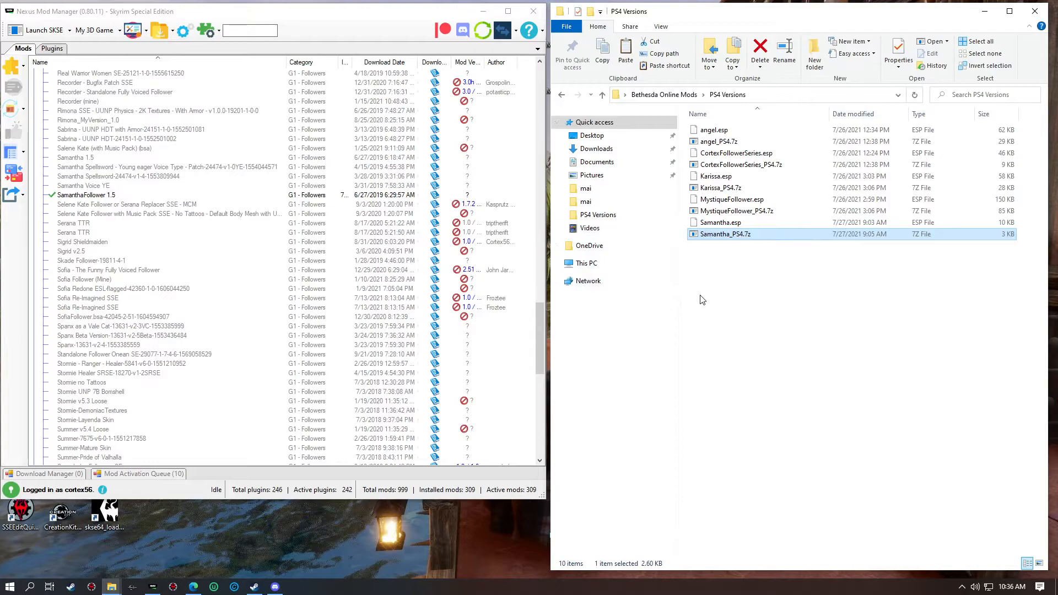
pyautogui.moveTo(726, 284)
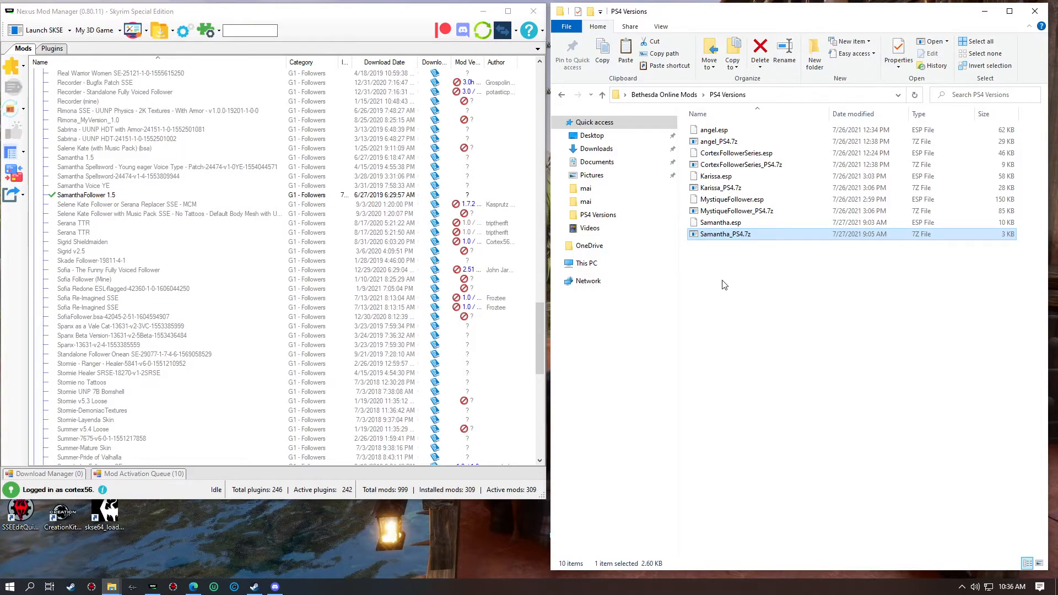
pyautogui.moveTo(689, 313)
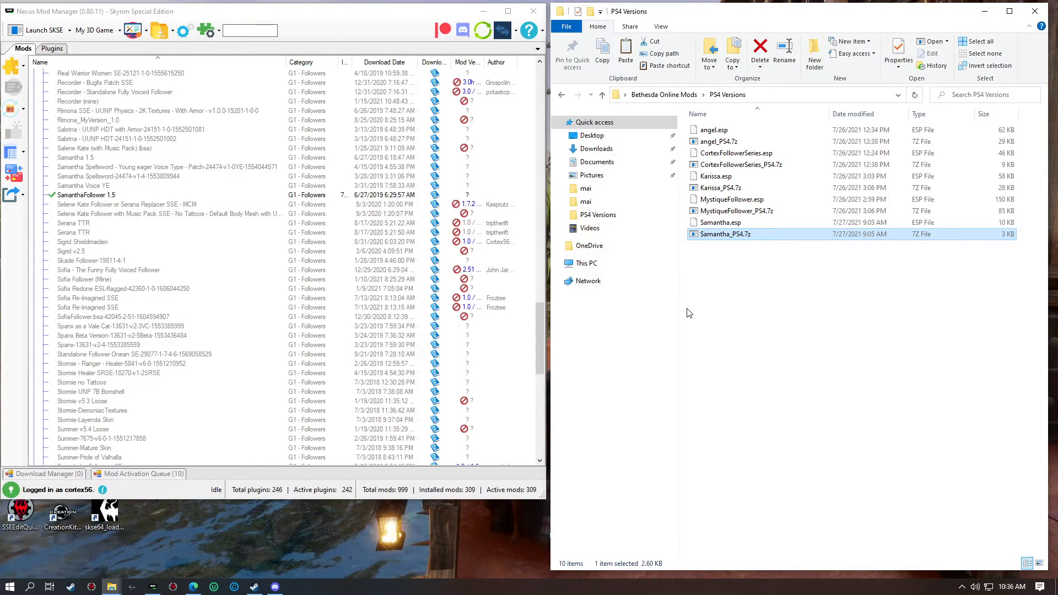